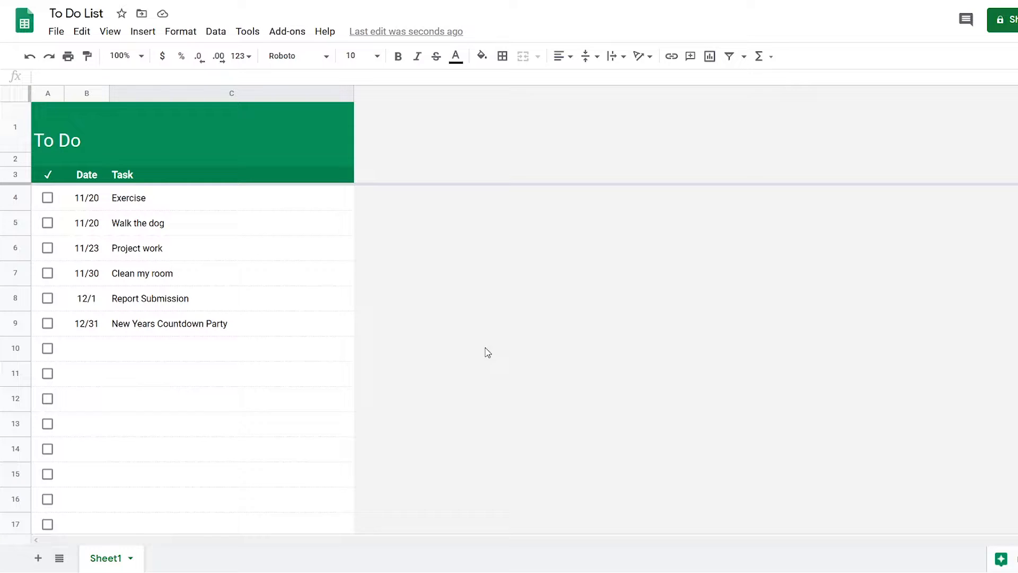
mouse_move(134, 242)
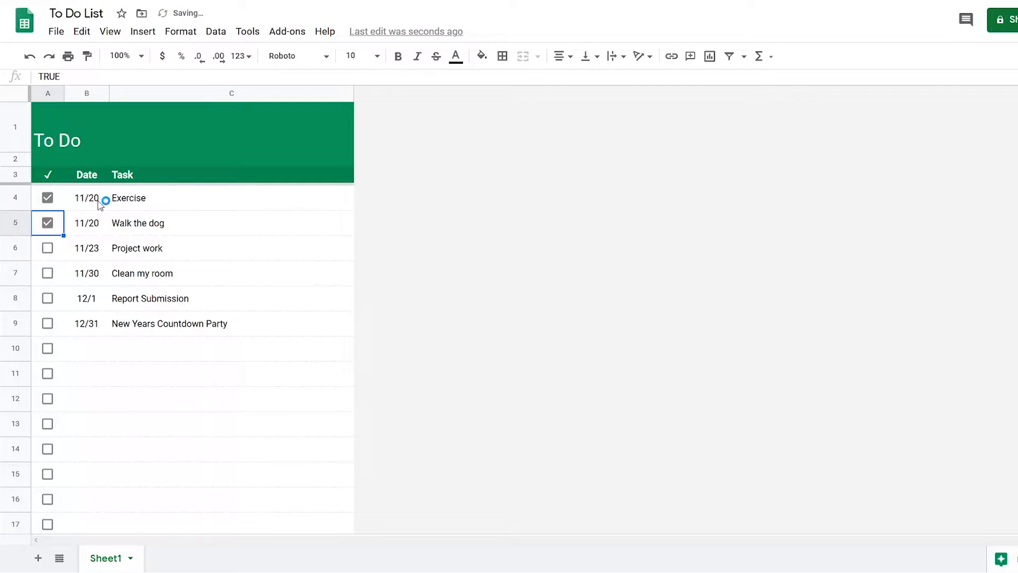
mouse_move(182, 275)
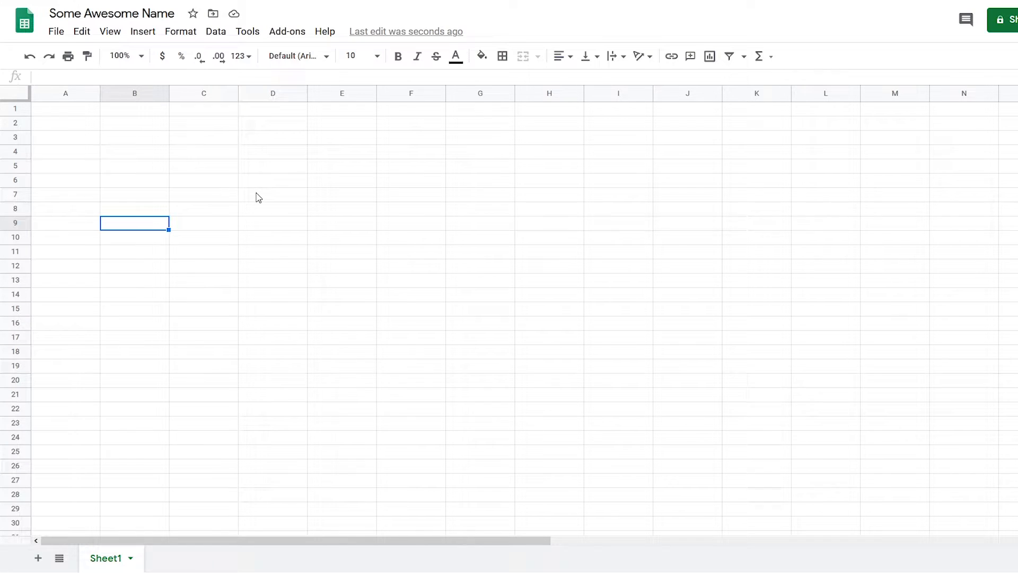
mouse_move(273, 147)
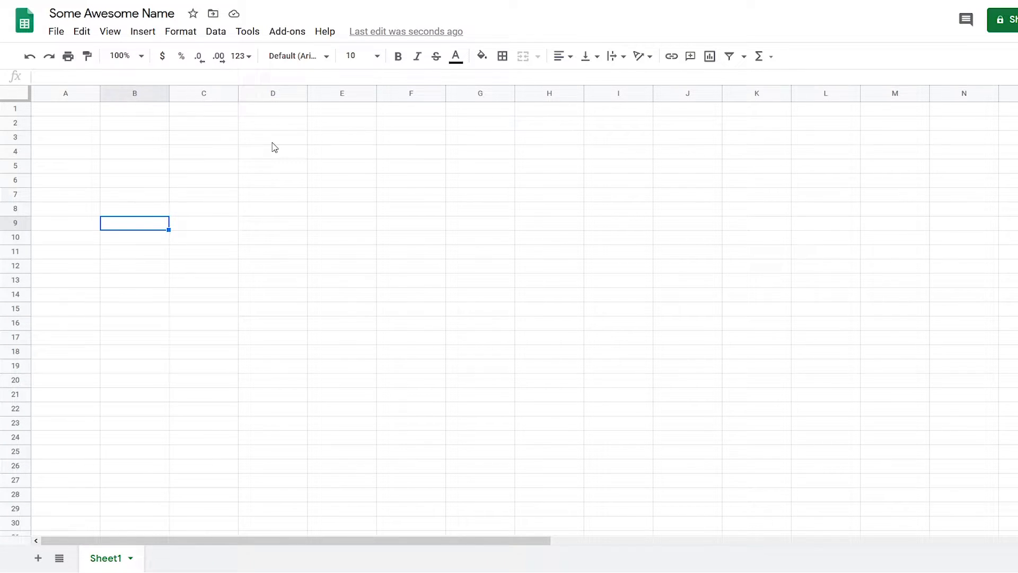
Step: Delete columns D through Z so only columns A to C remain
click(65, 93)
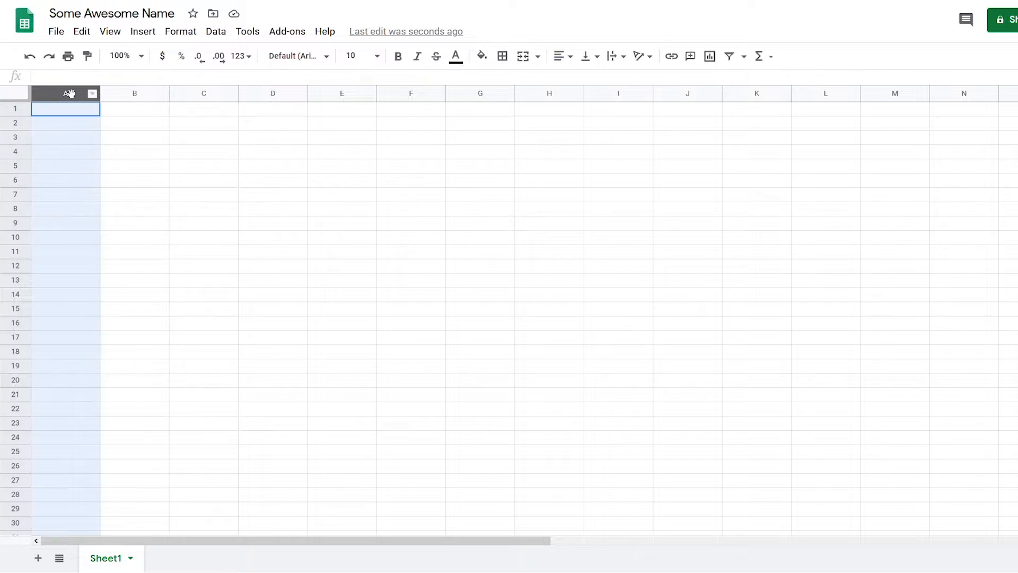
click(203, 93)
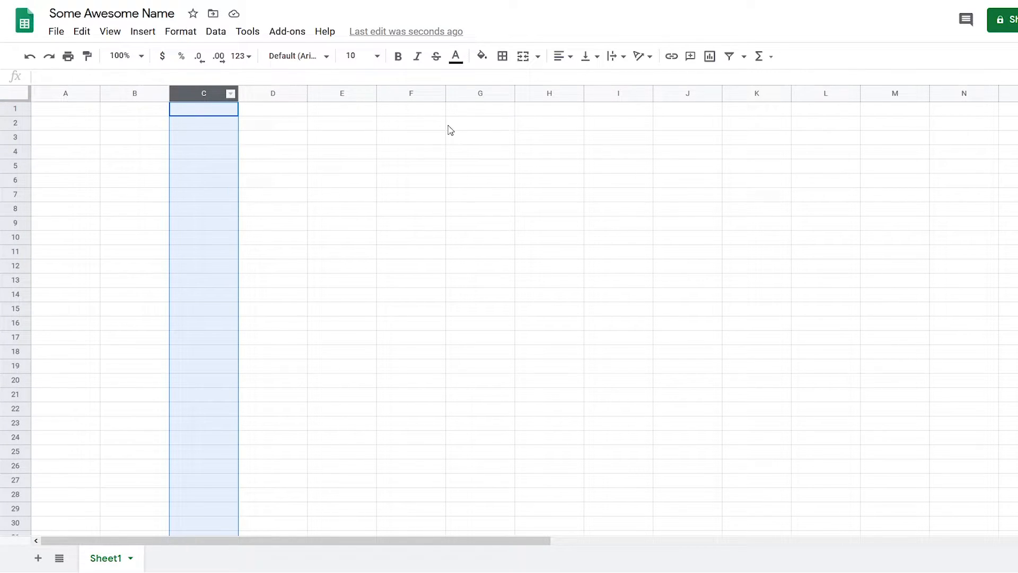
click(272, 93)
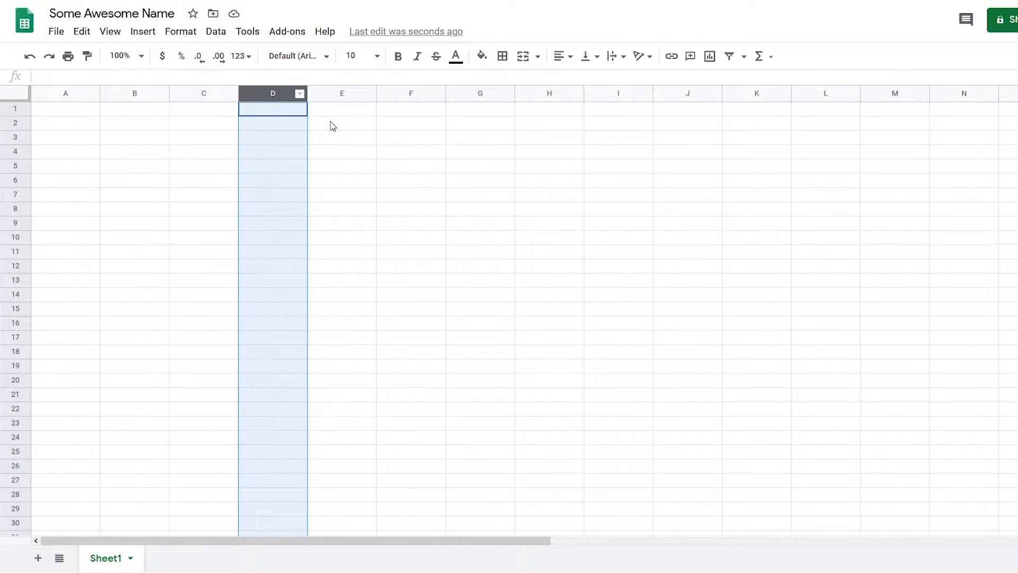
mouse_move(330, 144)
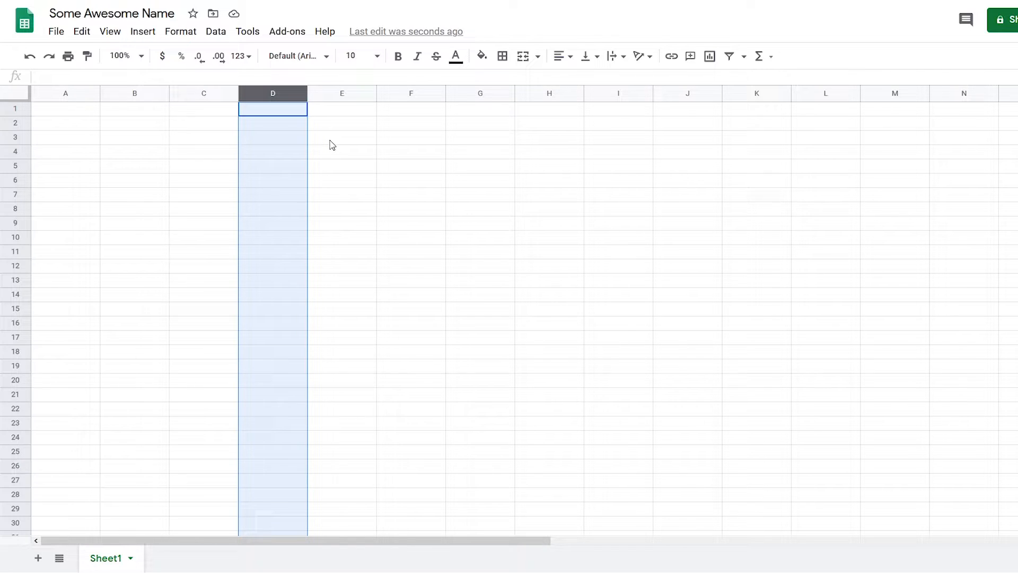
scroll(right, 3)
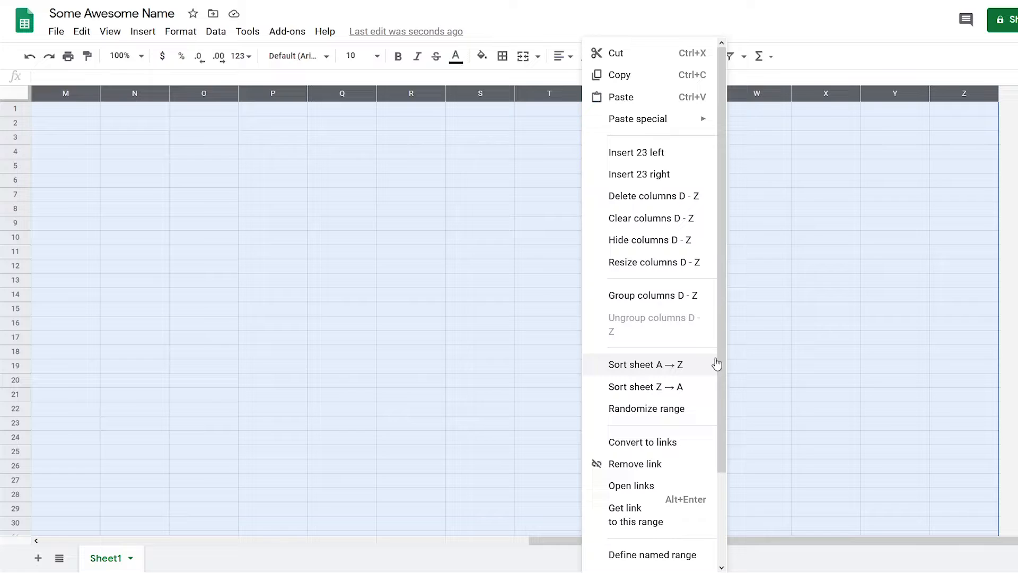
click(653, 195)
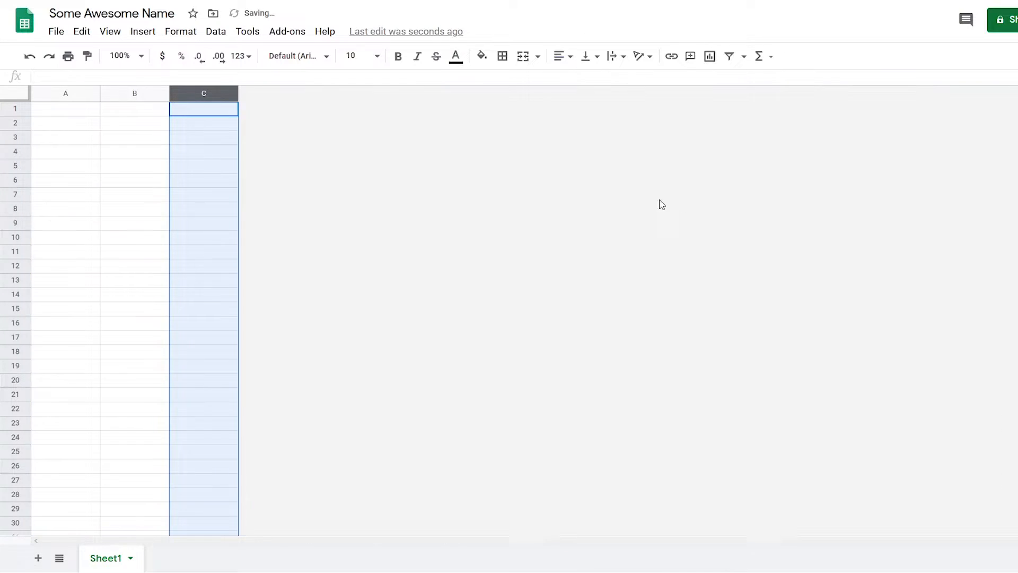
Step: Delete the surplus rows 51 to 1000 at the bottom of the sheet
click(134, 93)
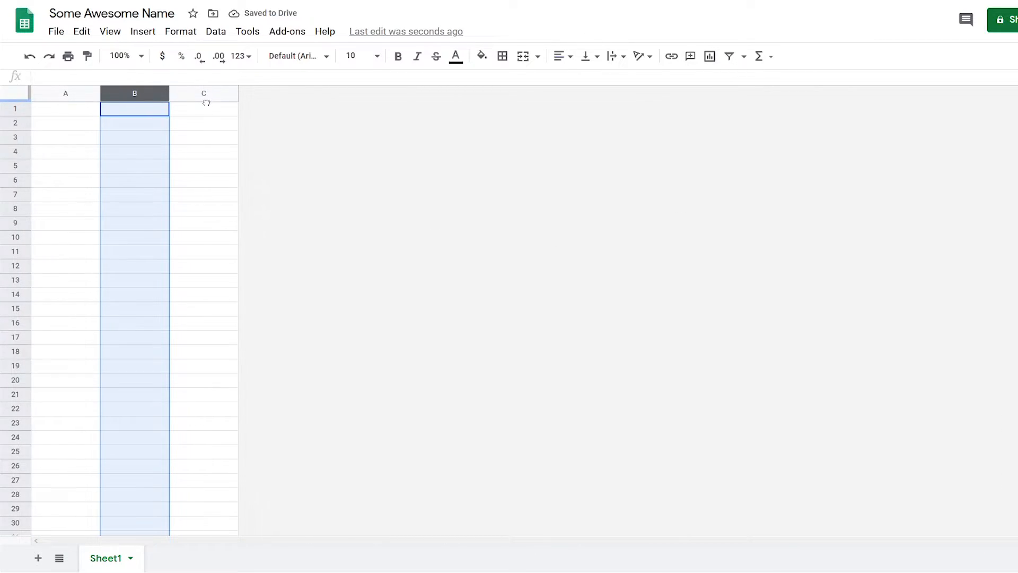
scroll(down, 3)
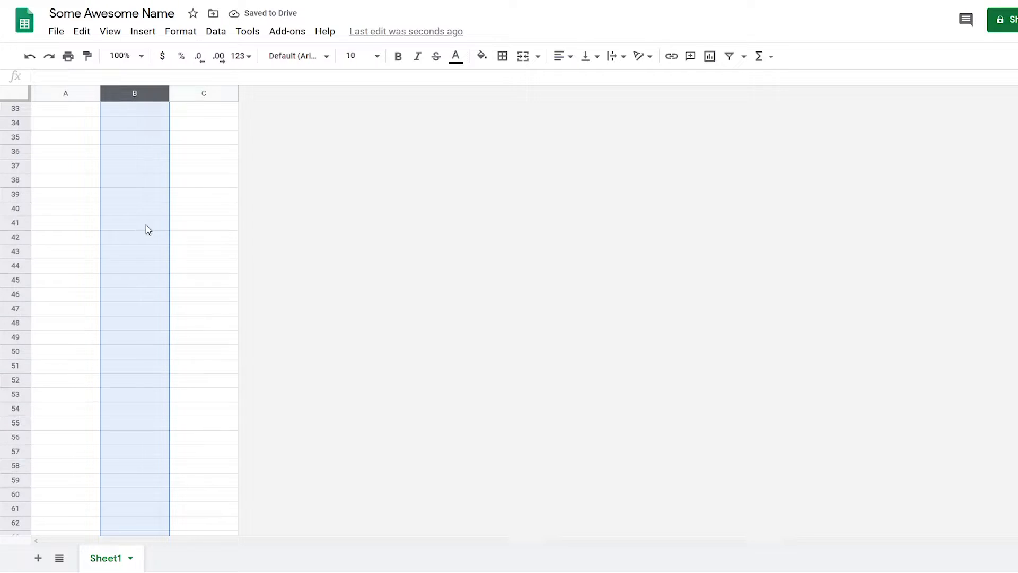
click(65, 252)
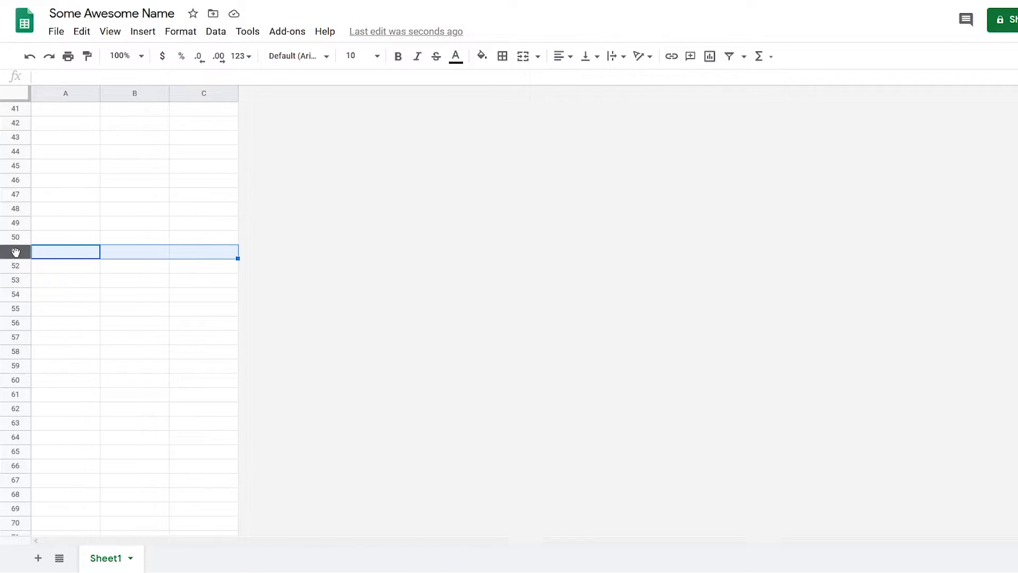
scroll(down, 3)
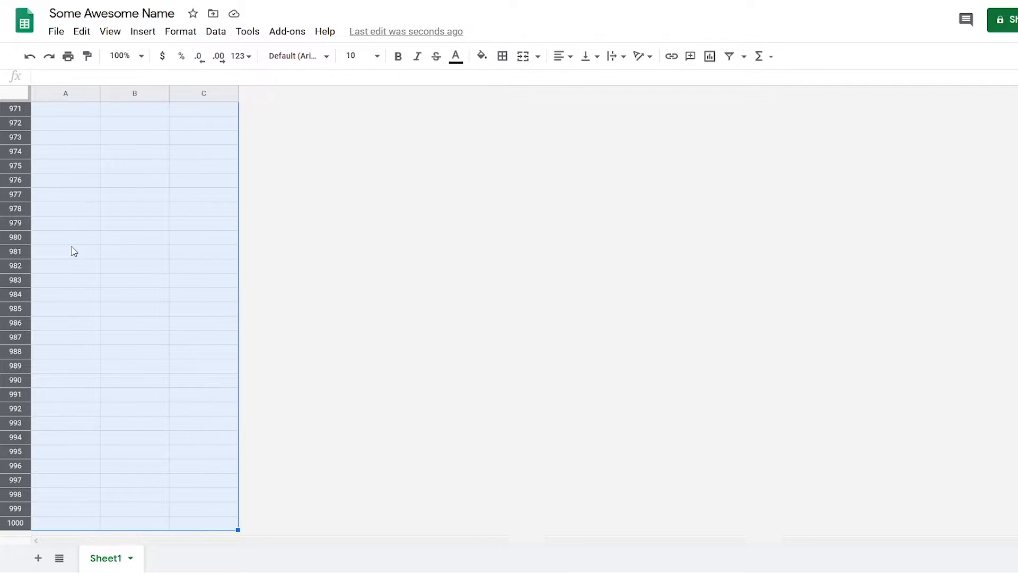
right_click(73, 251)
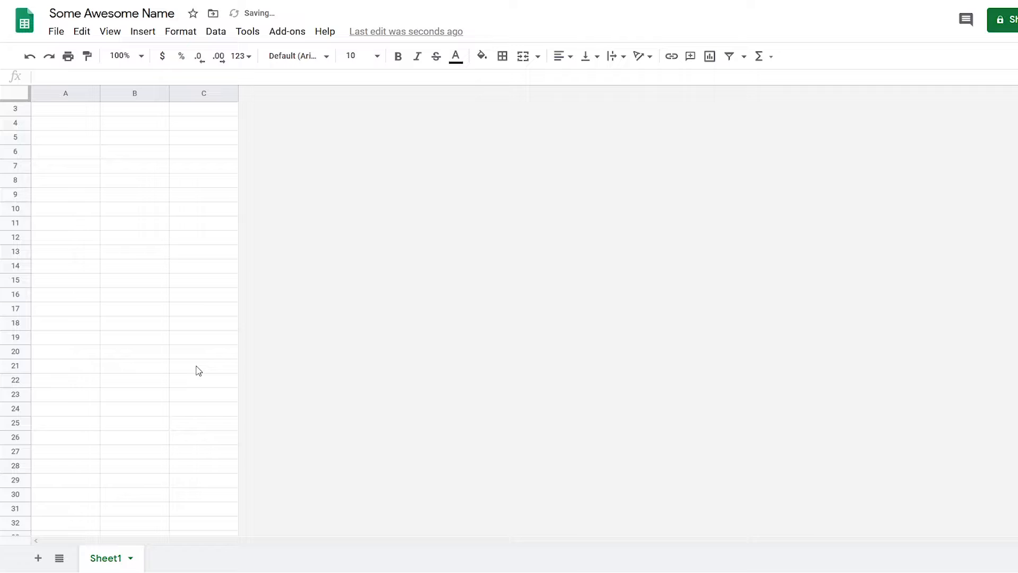
scroll(up, 3)
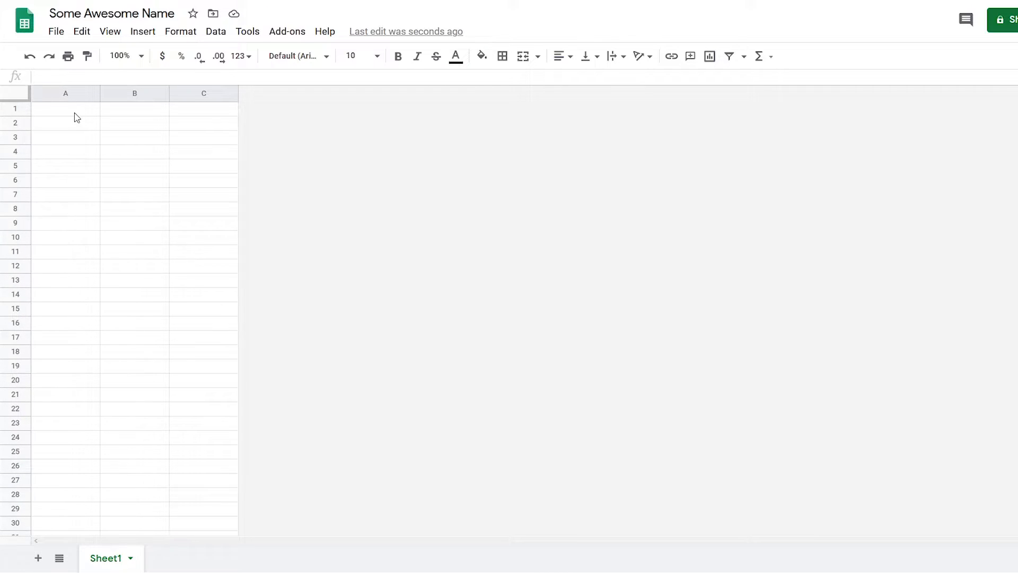
Step: Enter the title 'To Do' in cell A1
click(65, 108)
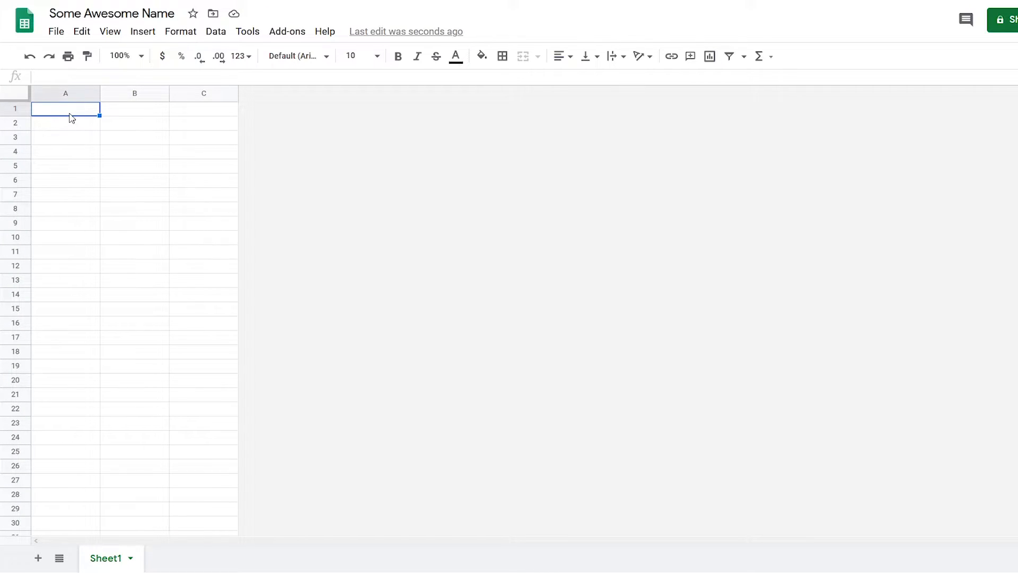
text(To DO)
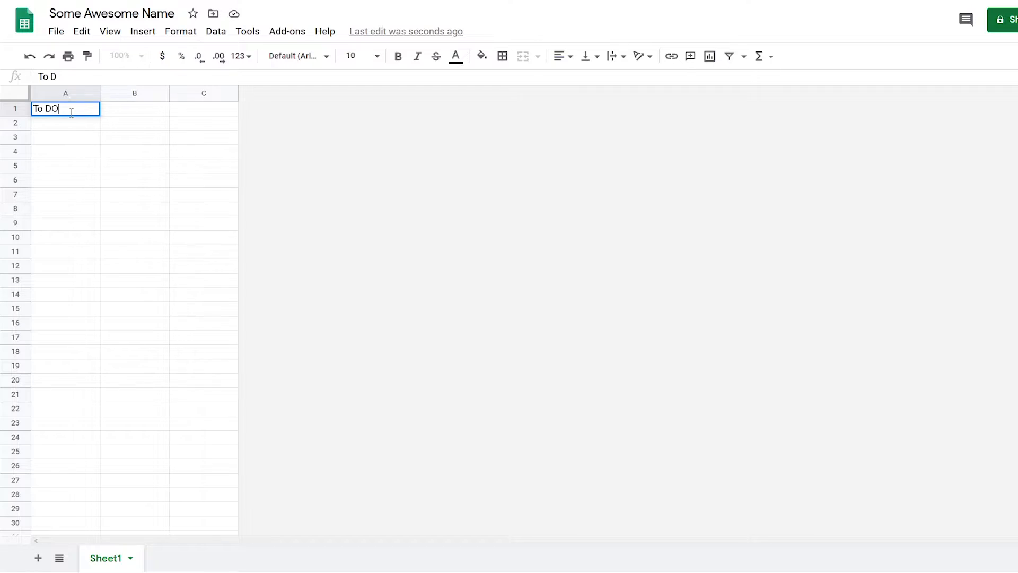
key(enter)
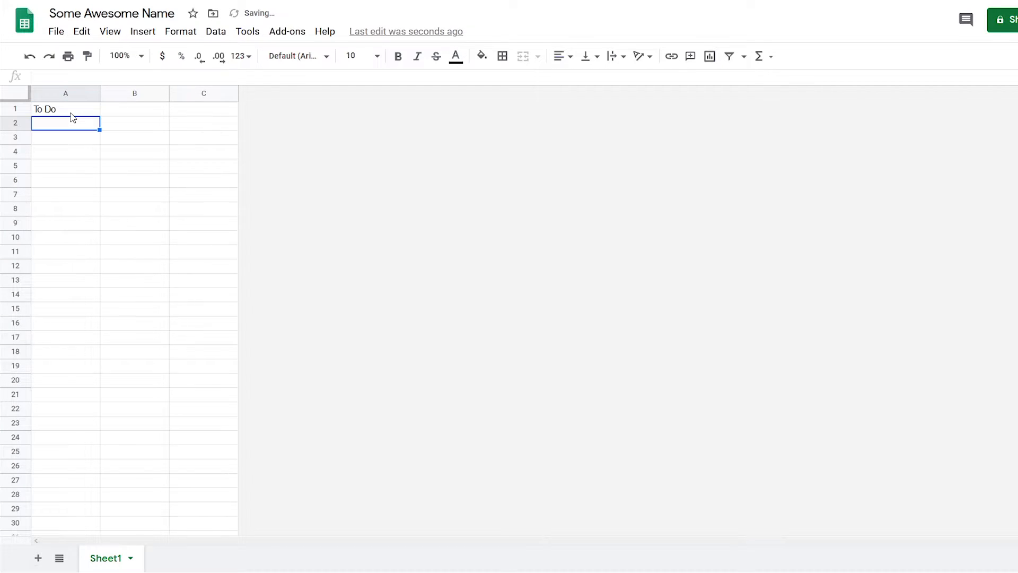
mouse_move(81, 150)
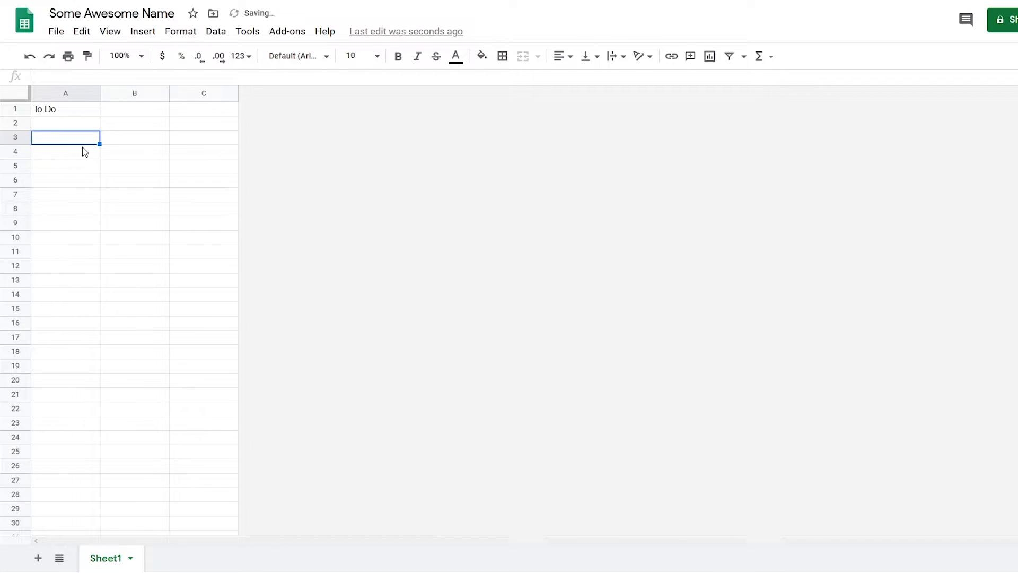
mouse_move(75, 146)
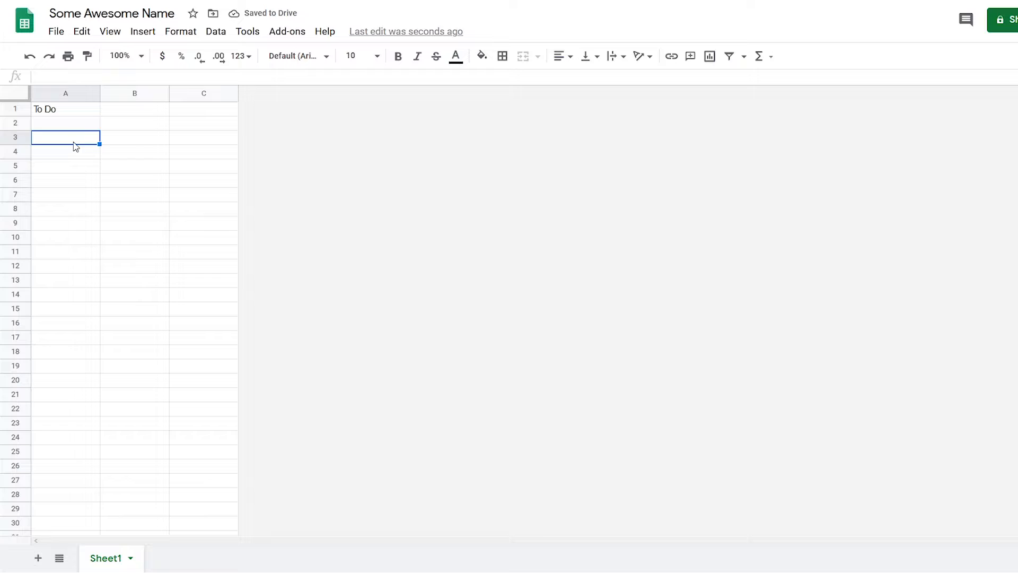
Step: Enter =CHAR(10003) checkmark in A3 and the Date and Task headings in B3 and C3
text(=)
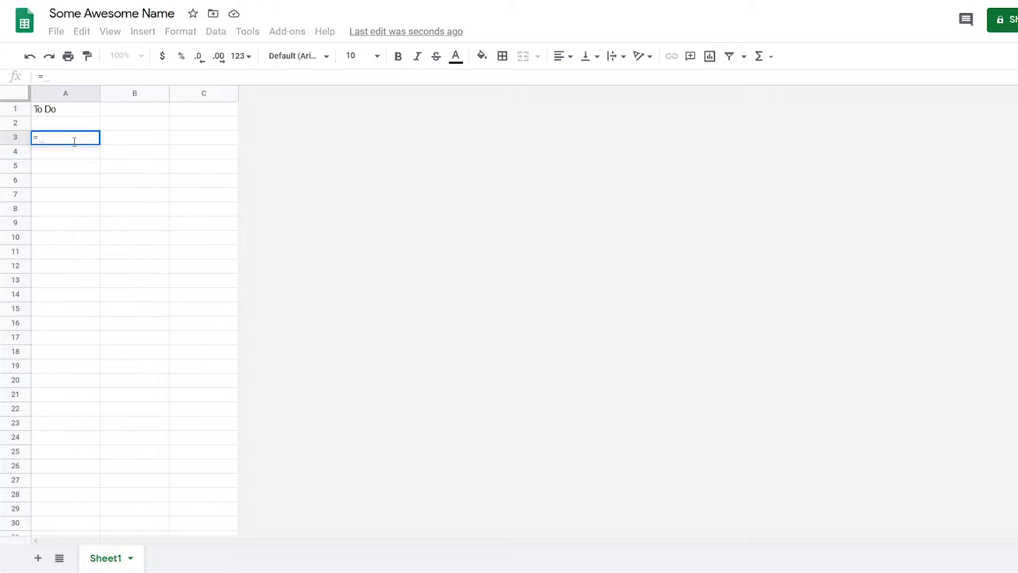
text(CHAR)
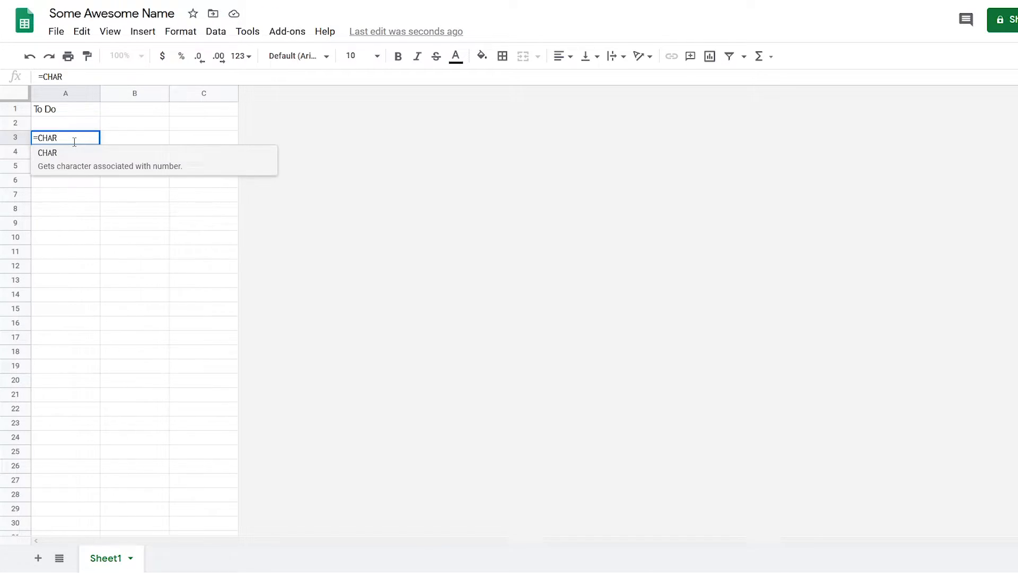
text((100)
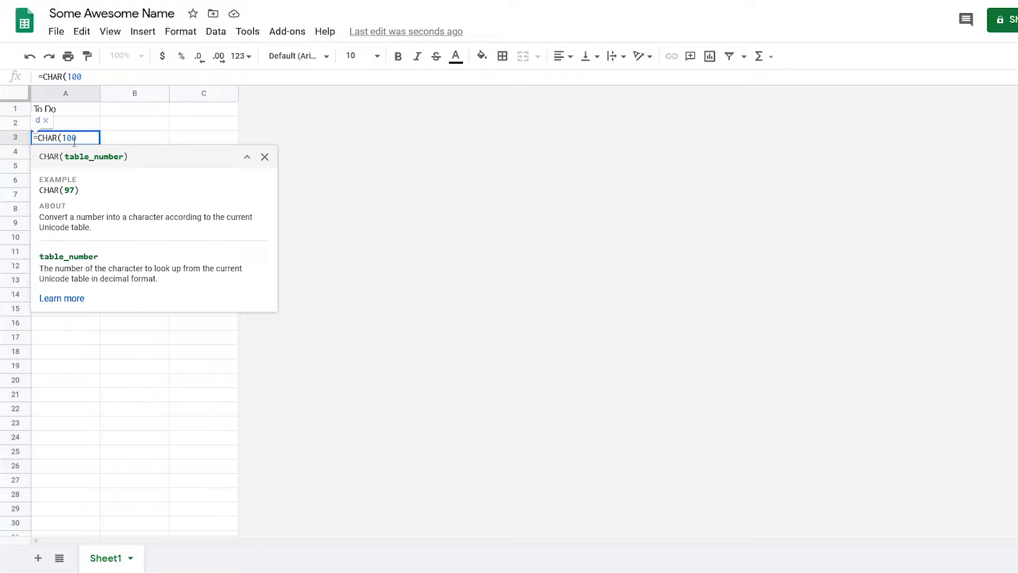
text(03)
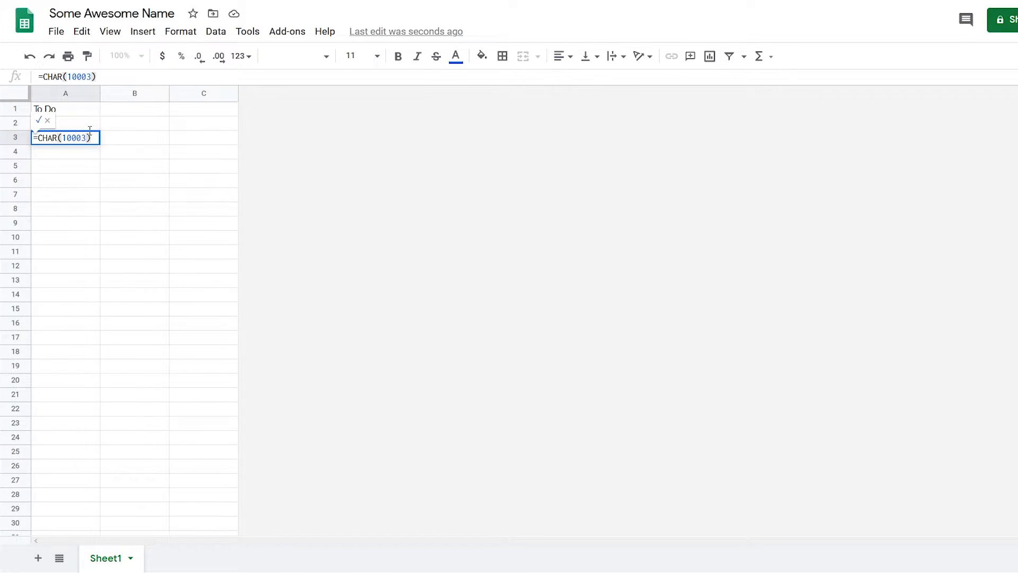
key(enter)
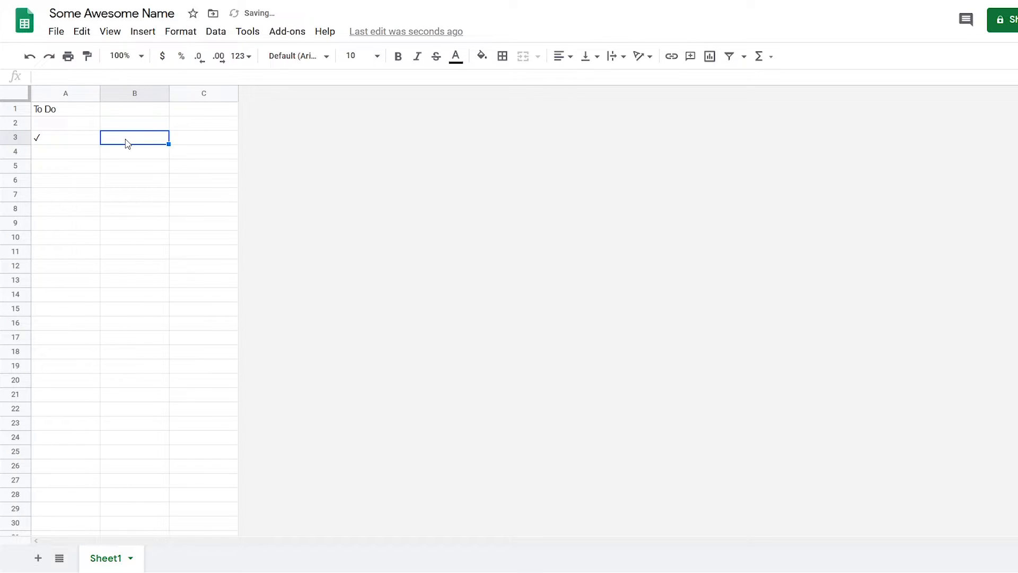
double_click(134, 137)
text(Date)
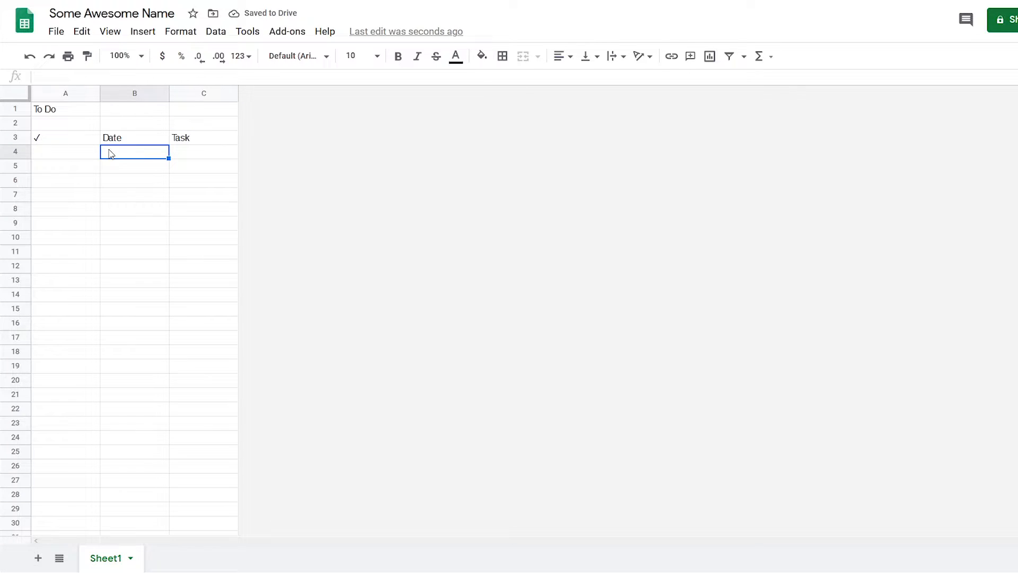
click(65, 151)
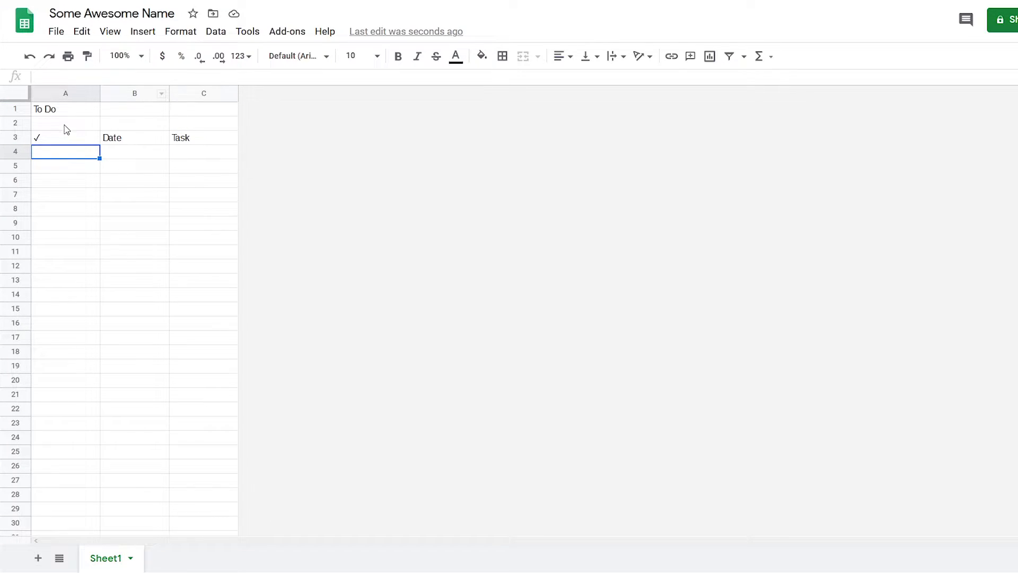
mouse_move(85, 113)
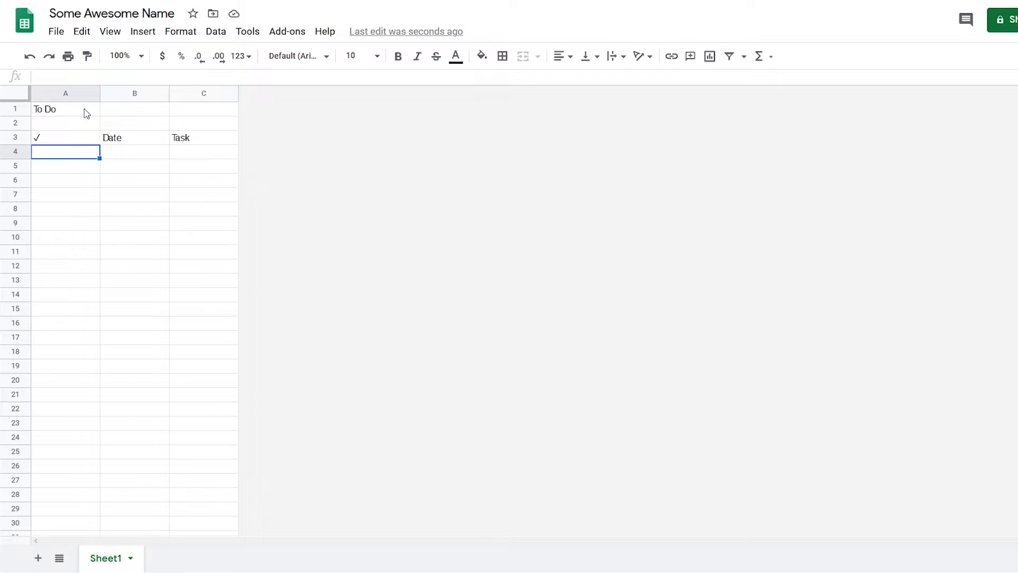
Step: Set the font of columns A to C to Roboto
click(134, 194)
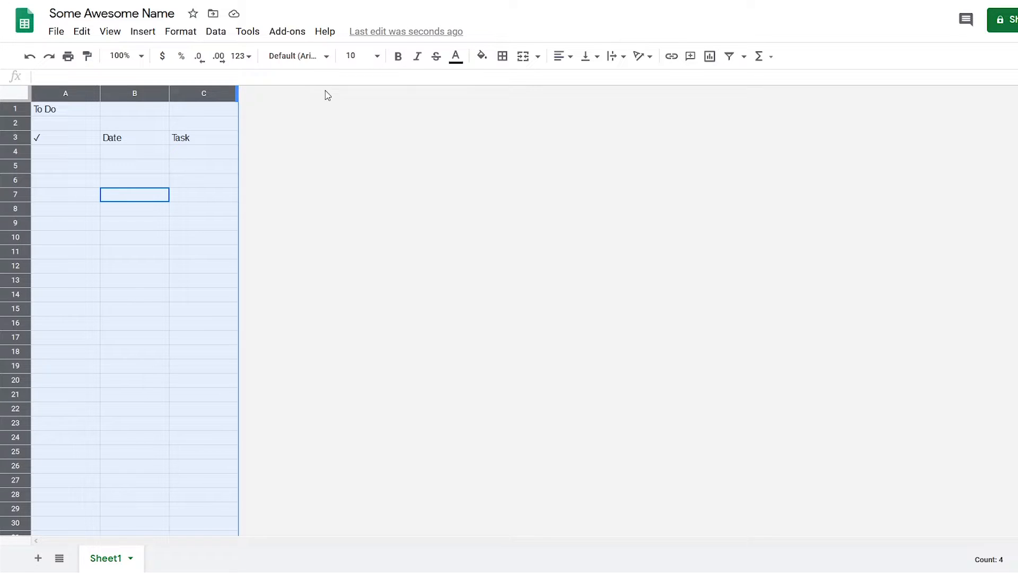
click(296, 55)
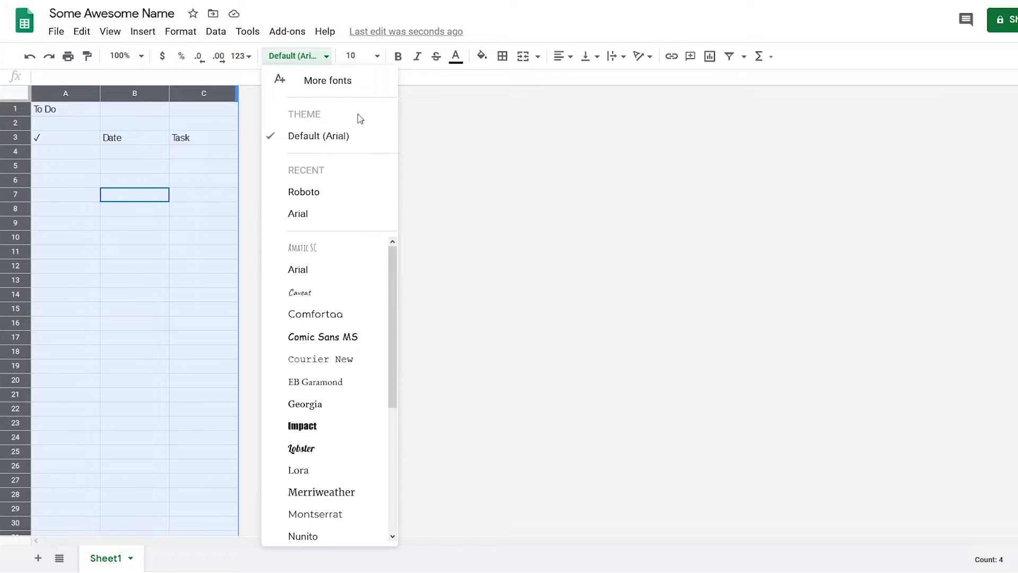
click(304, 191)
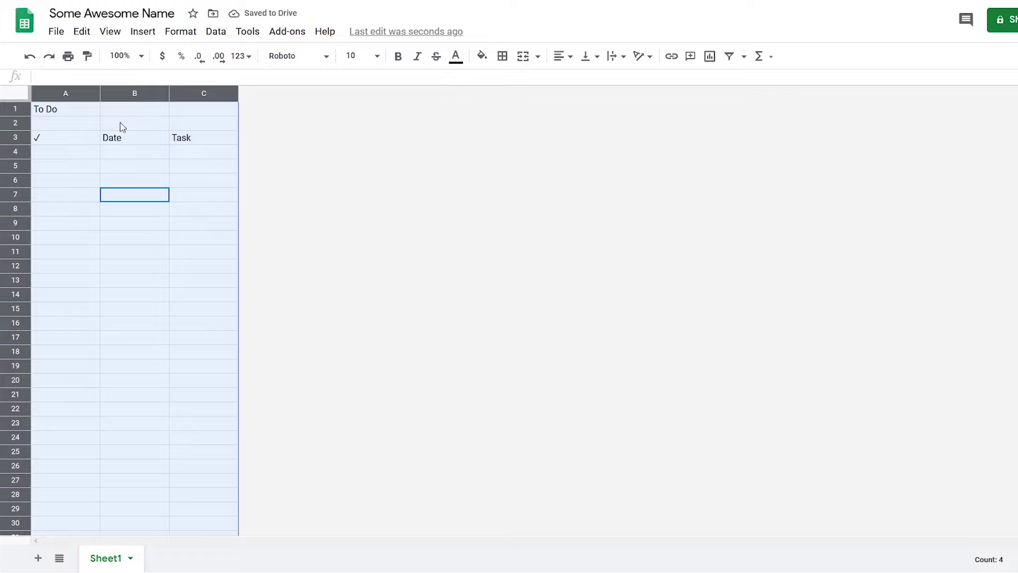
mouse_move(286, 174)
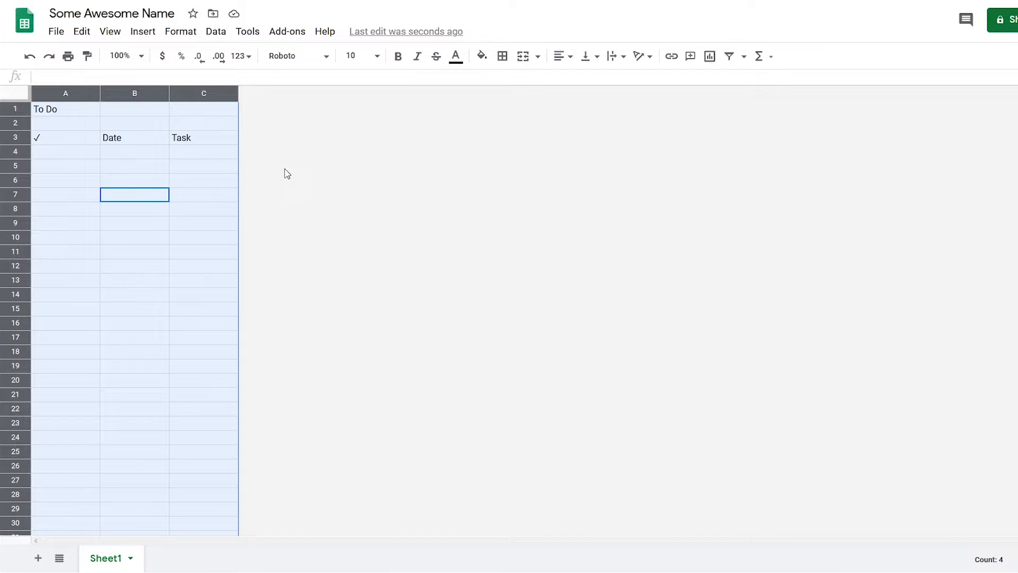
Step: Make the ✓, Date and Task header row bold at font size 11
click(375, 55)
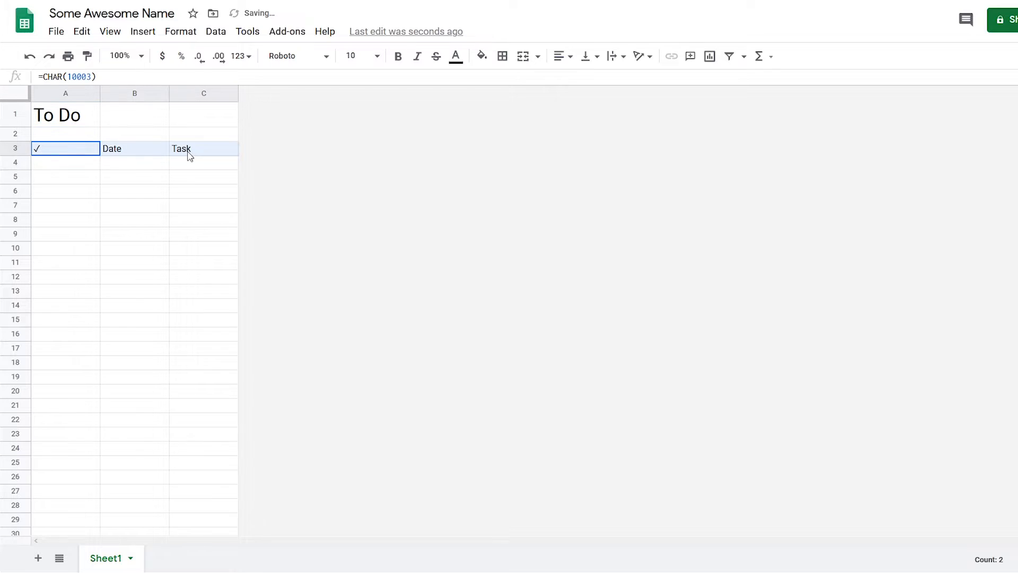
click(376, 55)
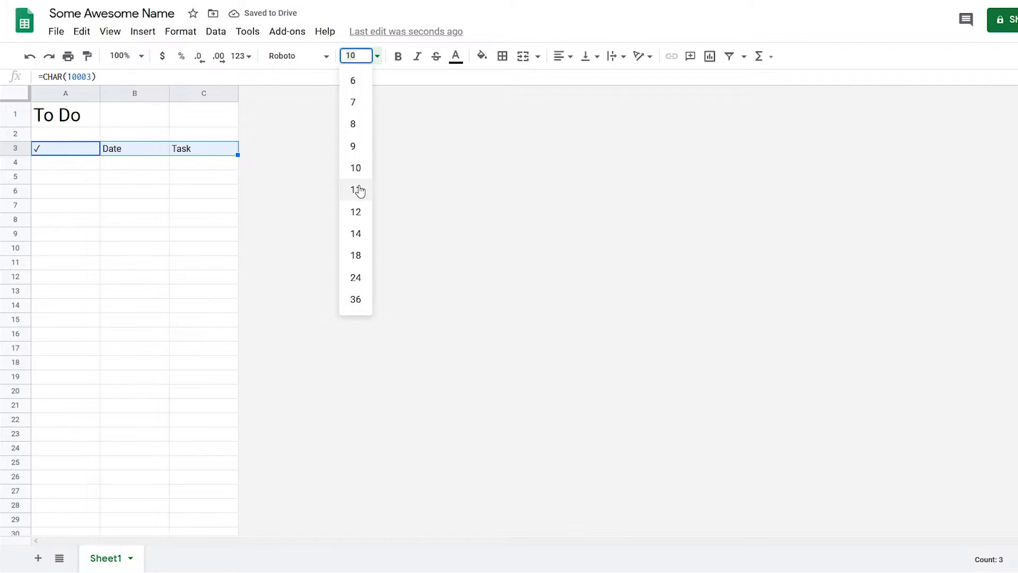
click(355, 190)
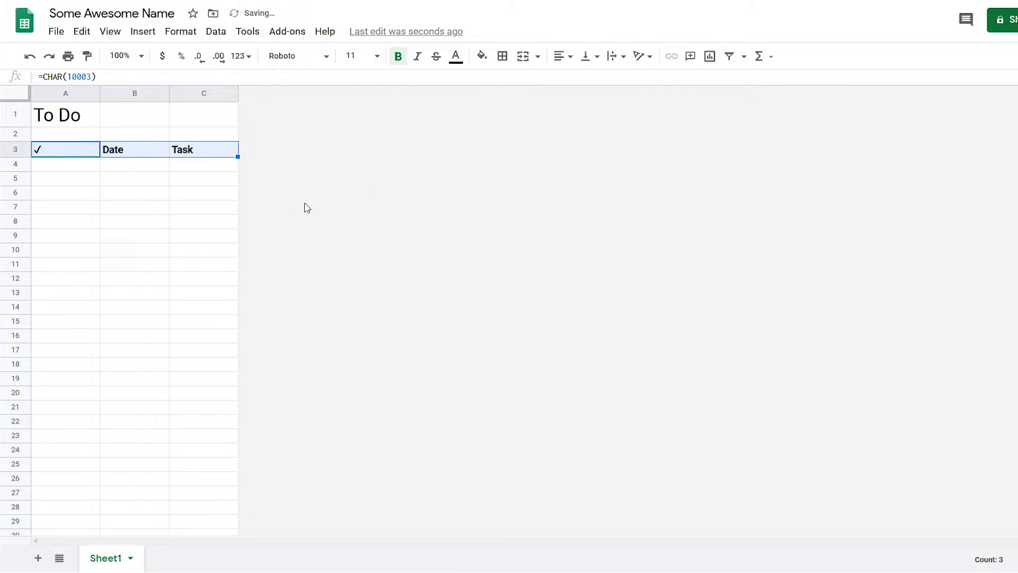
click(203, 193)
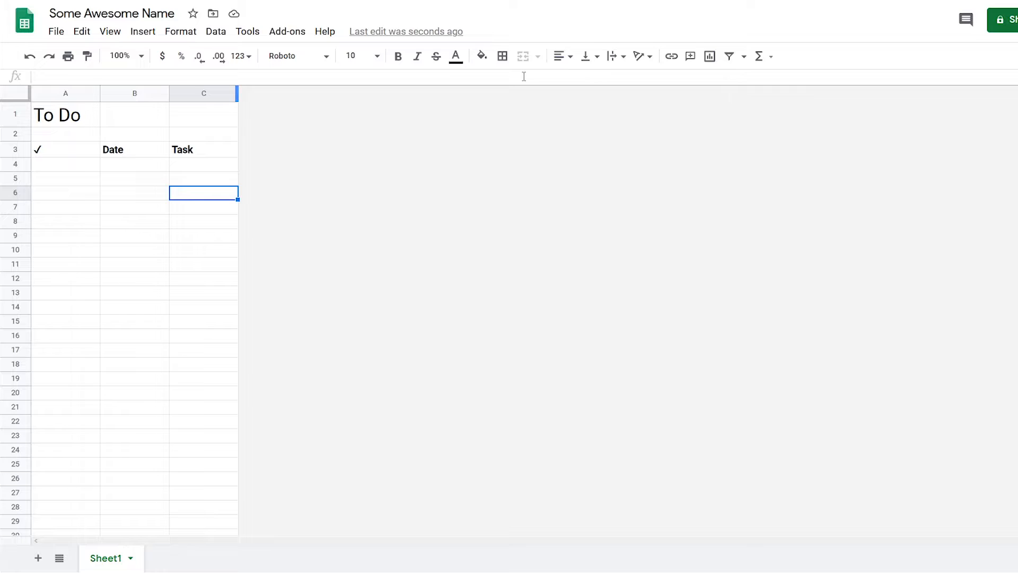
Step: Fill the To Do title rows A1:C2 with custom green #0f9d58
click(65, 115)
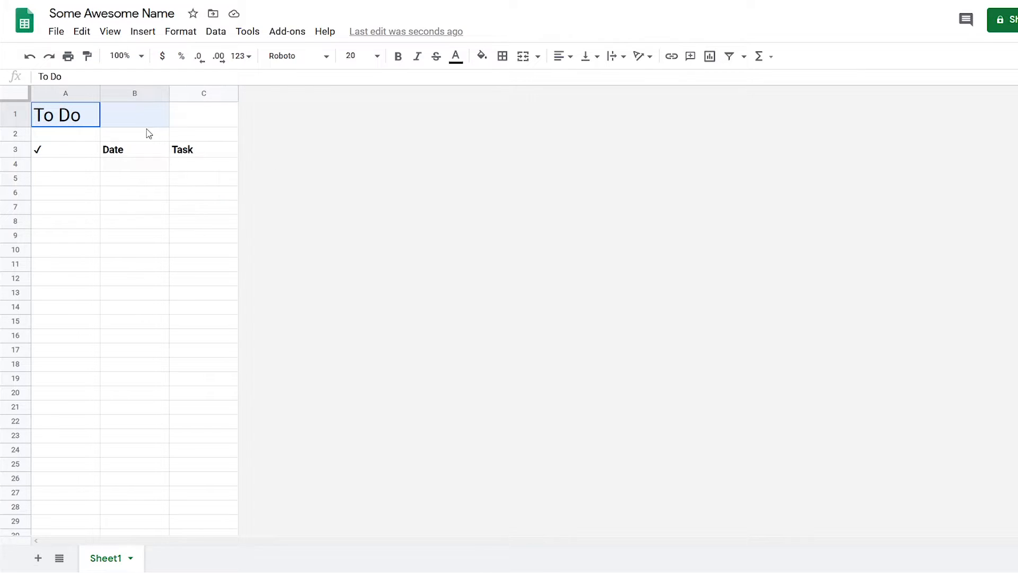
click(481, 56)
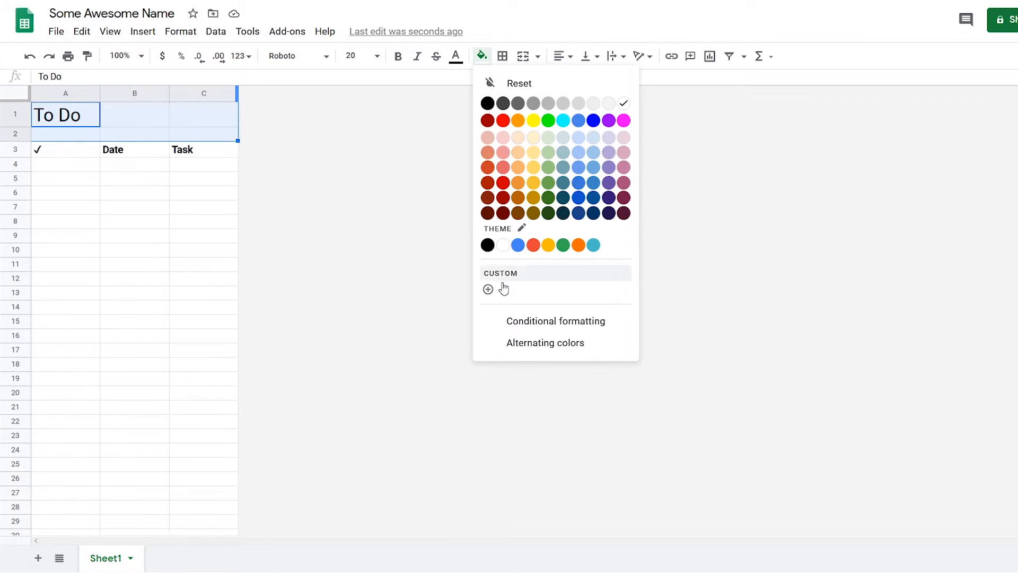
click(488, 289)
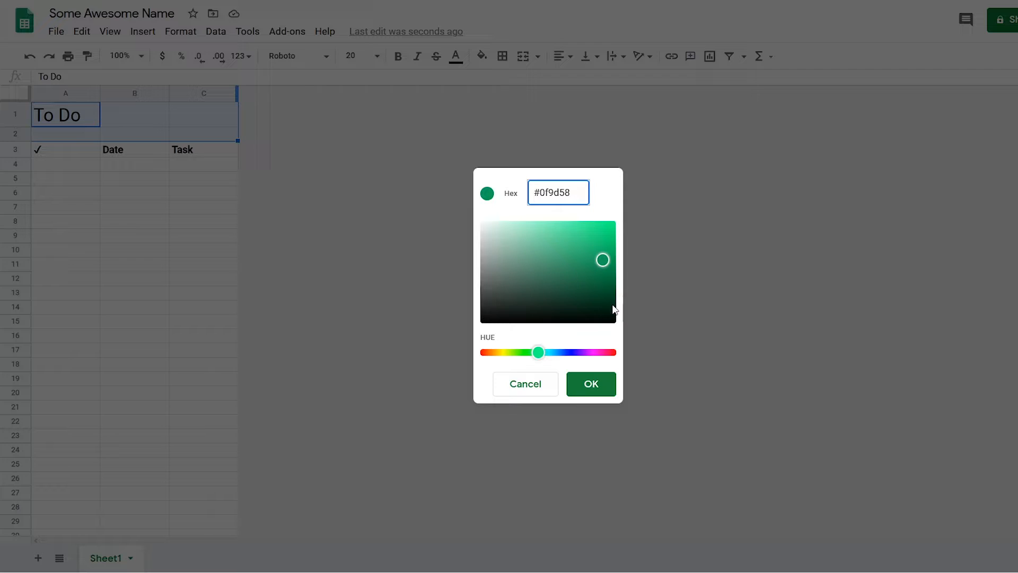
click(590, 383)
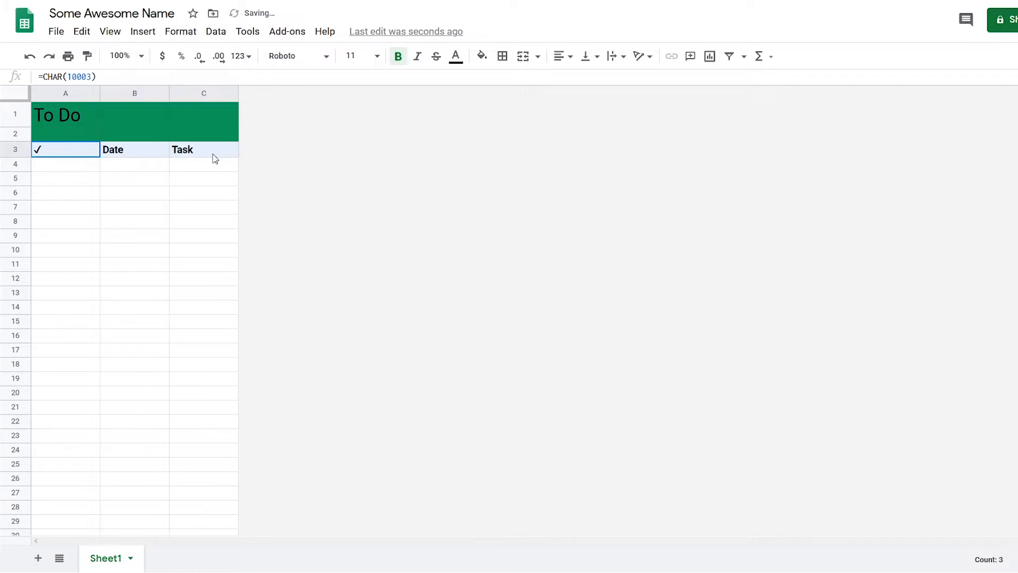
Step: Fill the ✓/Date/Task header row A3:C3 with a darker custom green
click(480, 56)
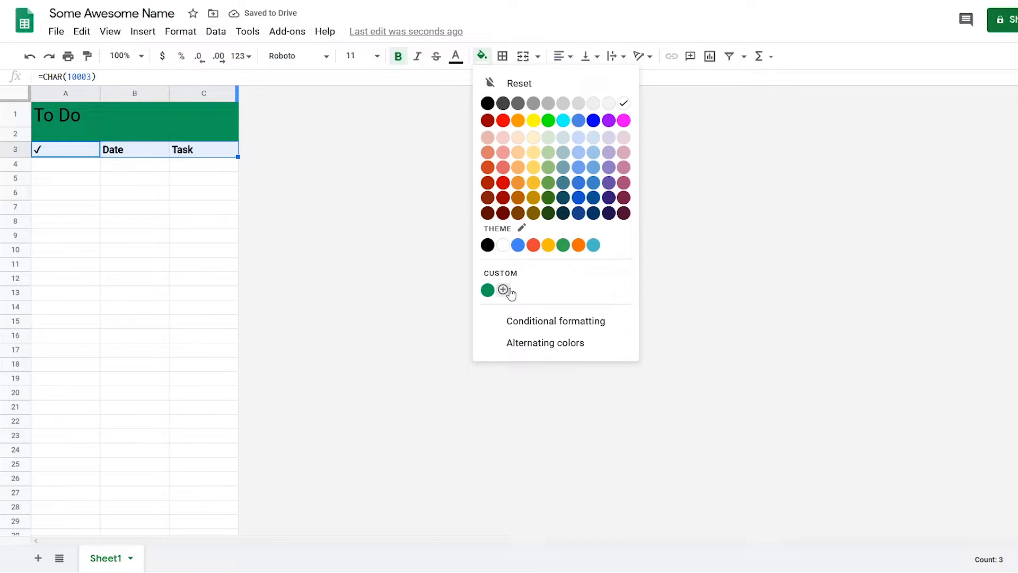
click(487, 290)
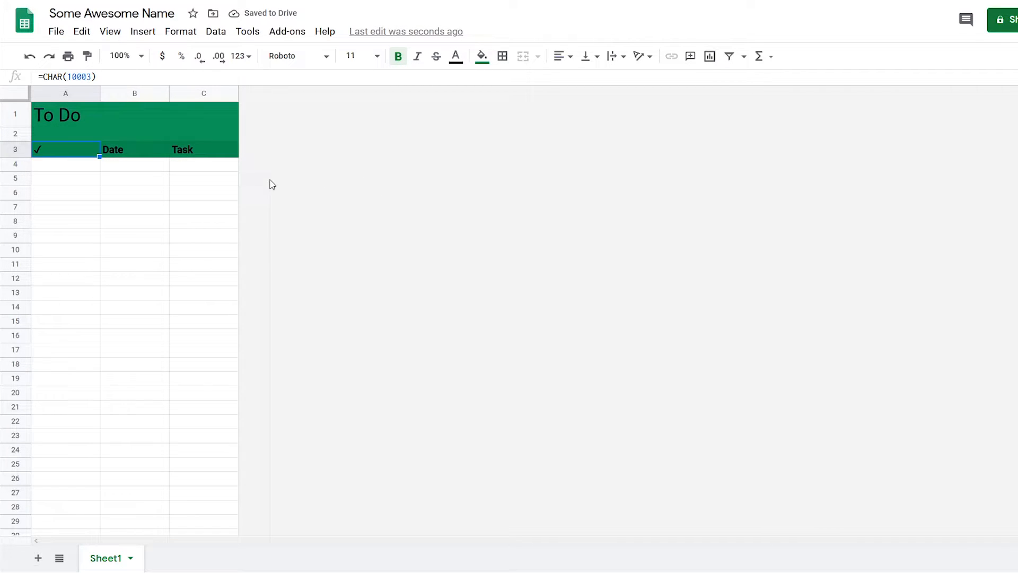
mouse_move(104, 137)
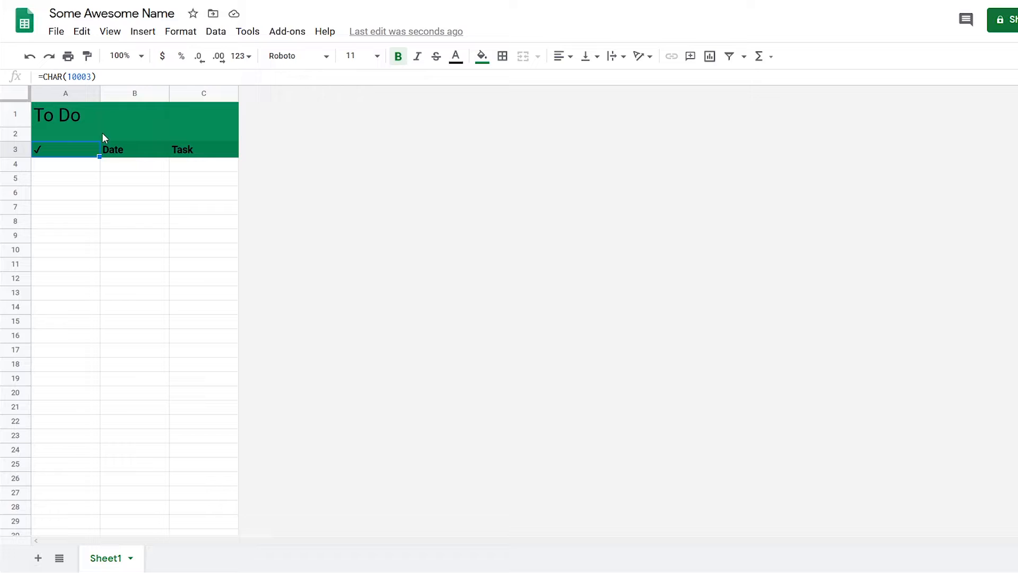
click(109, 32)
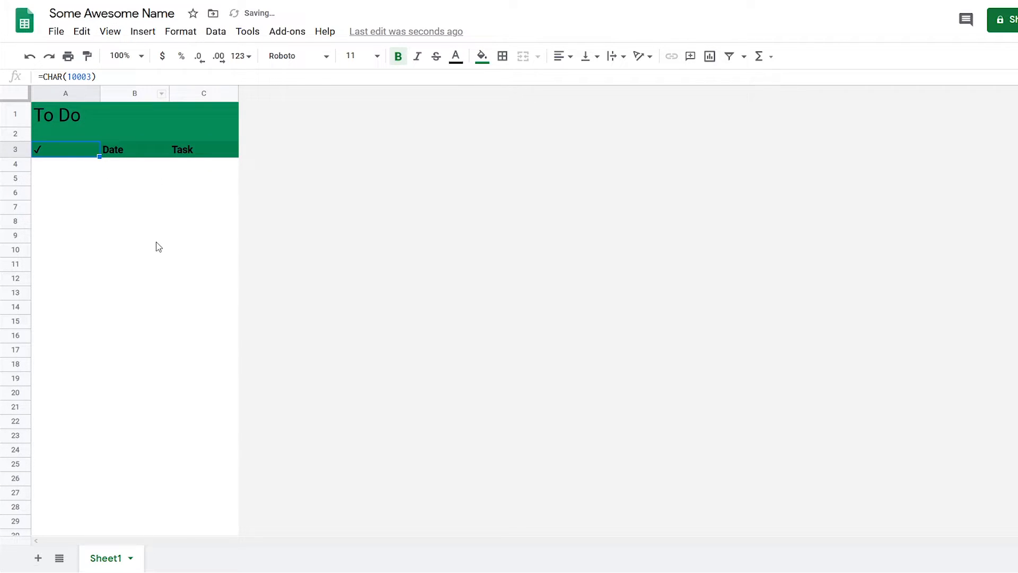
click(133, 292)
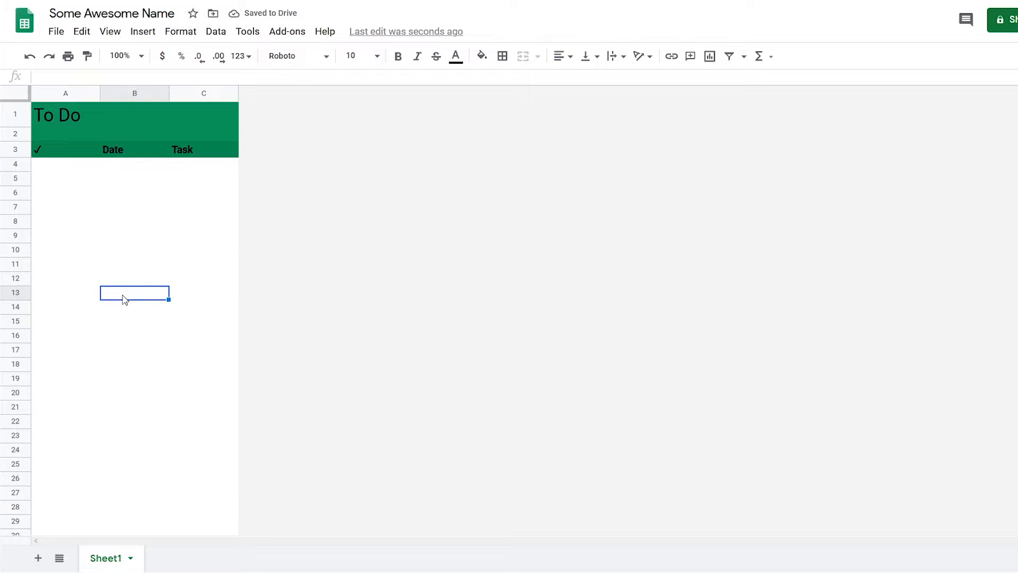
Step: Add light grey dotted horizontal borders between the task rows below the header
click(65, 164)
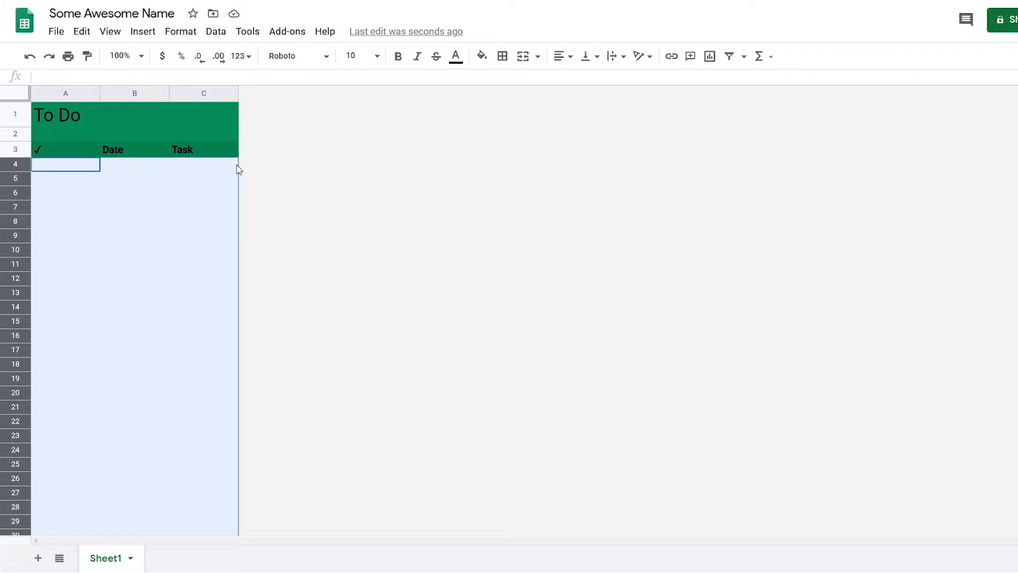
click(502, 55)
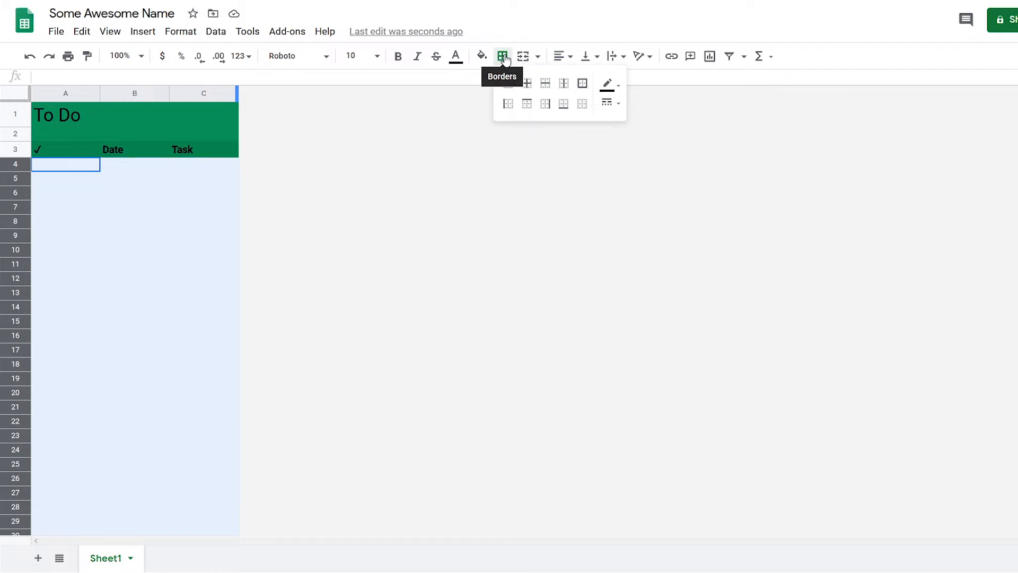
click(609, 102)
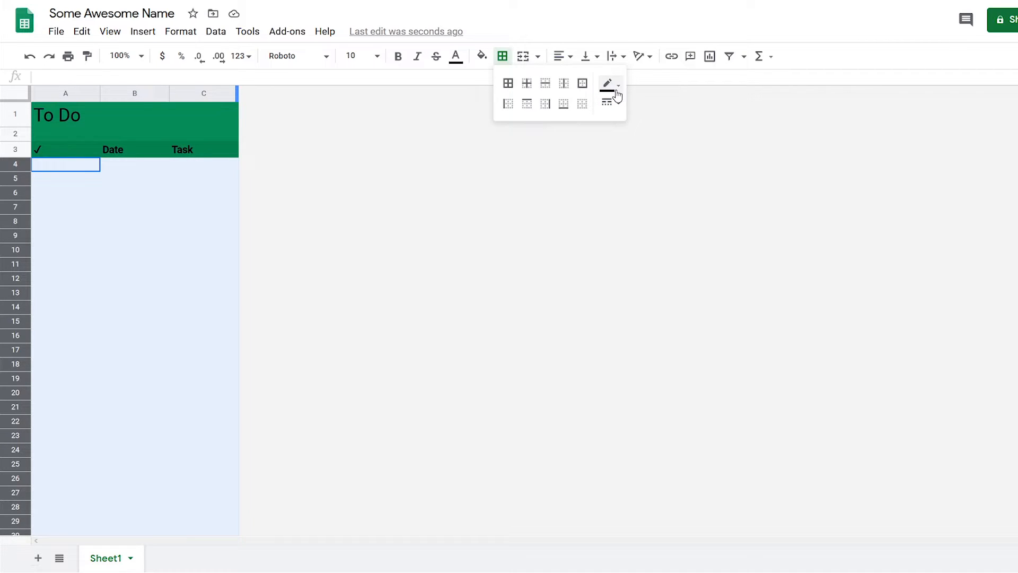
click(615, 84)
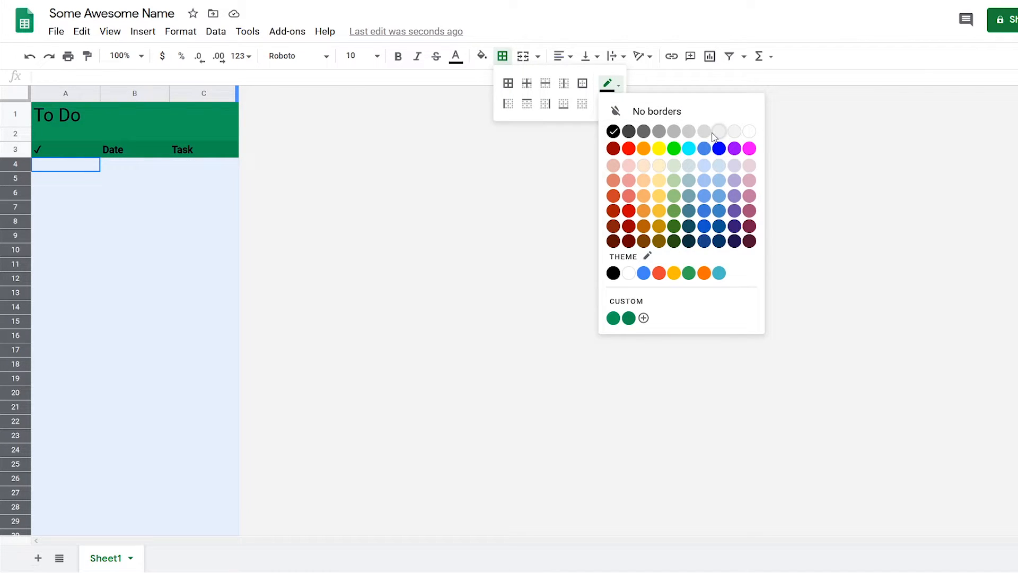
mouse_move(546, 84)
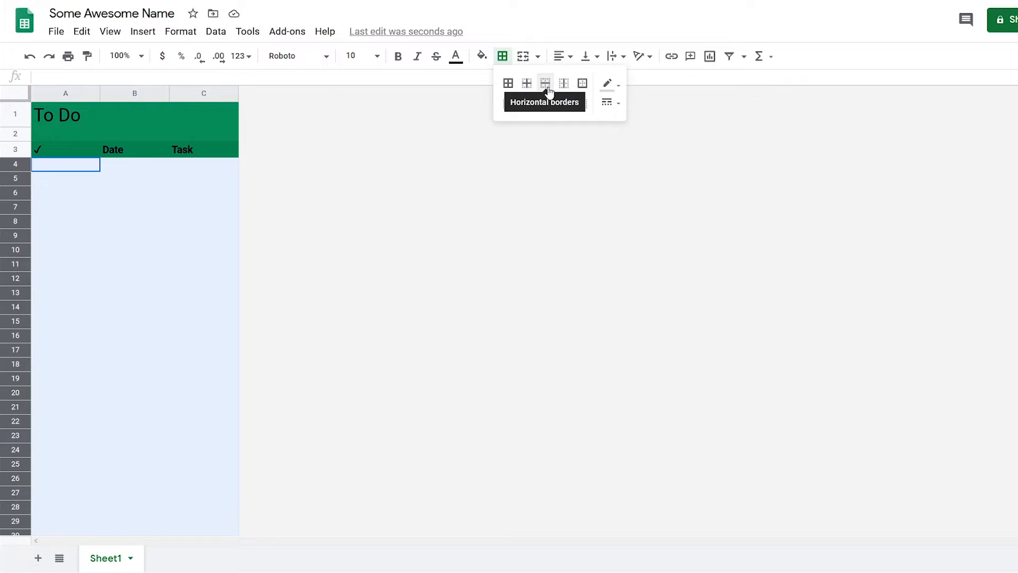
click(546, 83)
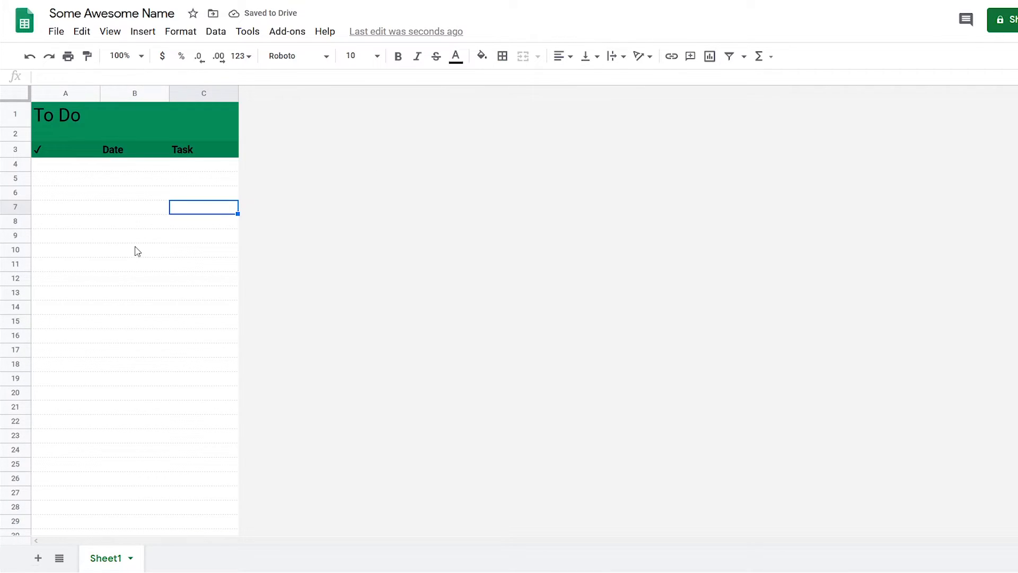
mouse_move(17, 170)
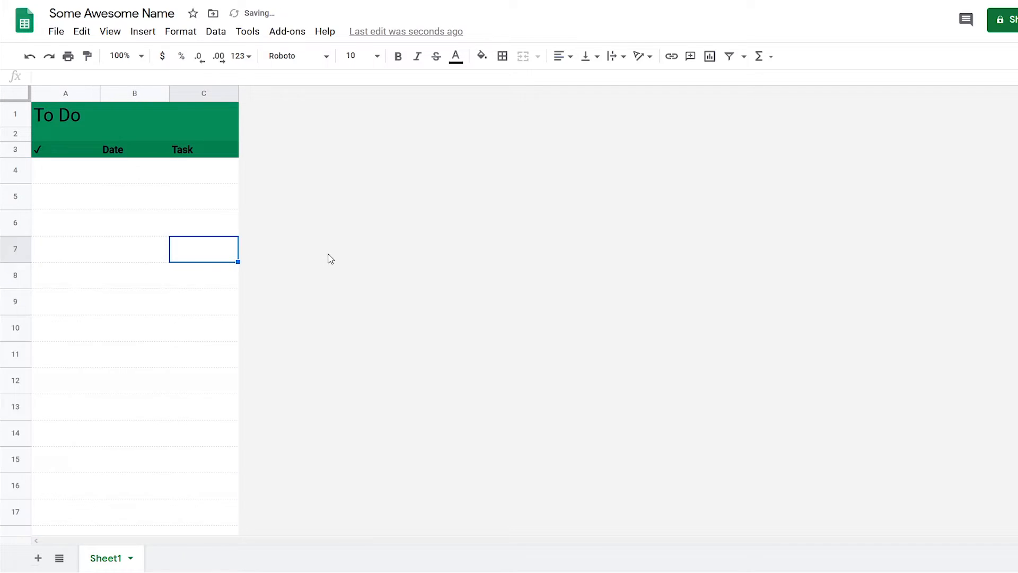
Step: Select the title and header rows after making the task rows taller
click(65, 115)
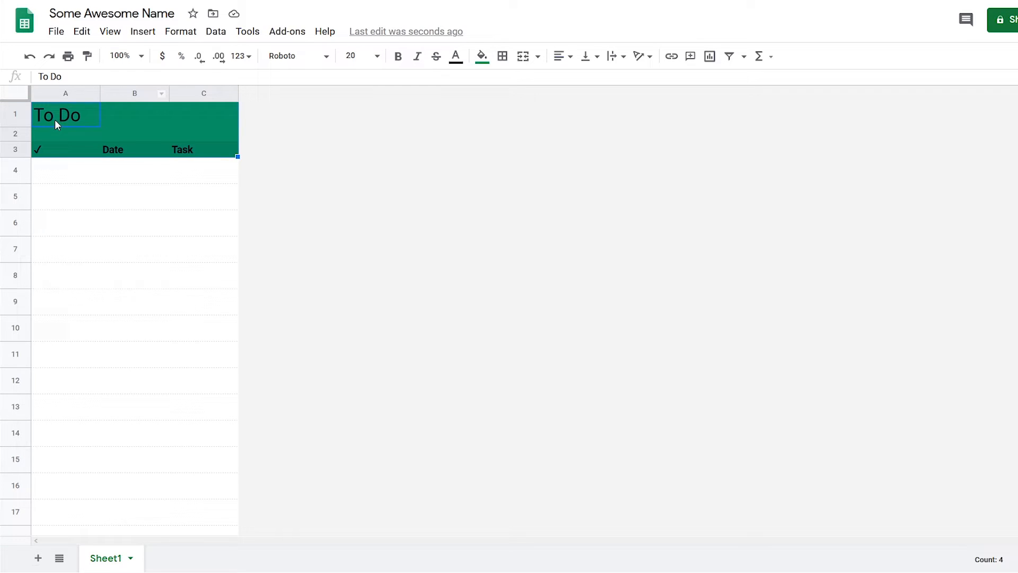
Step: Set the To Do title and ✓, Date, Task header text colour to white
click(454, 55)
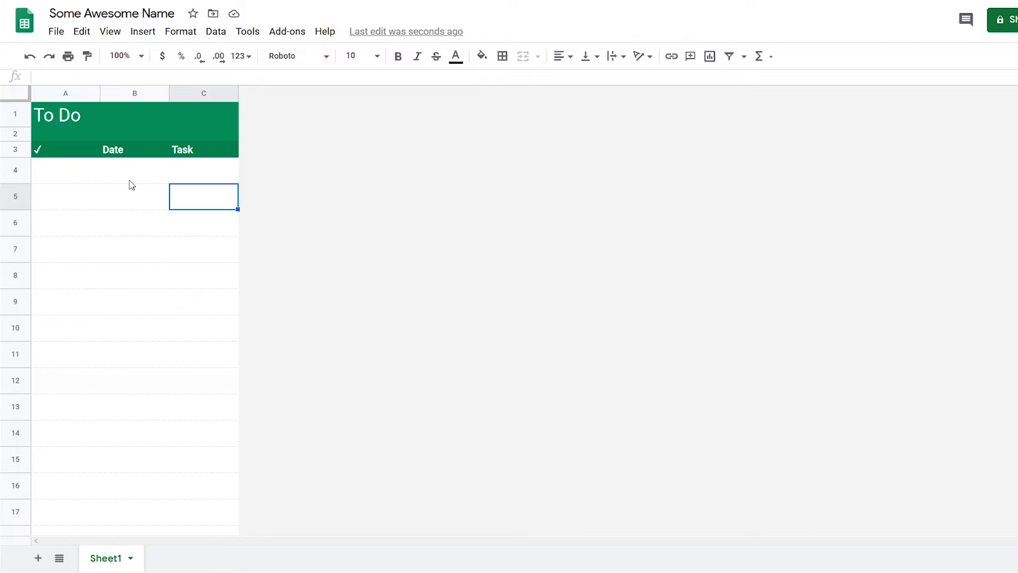
mouse_move(52, 171)
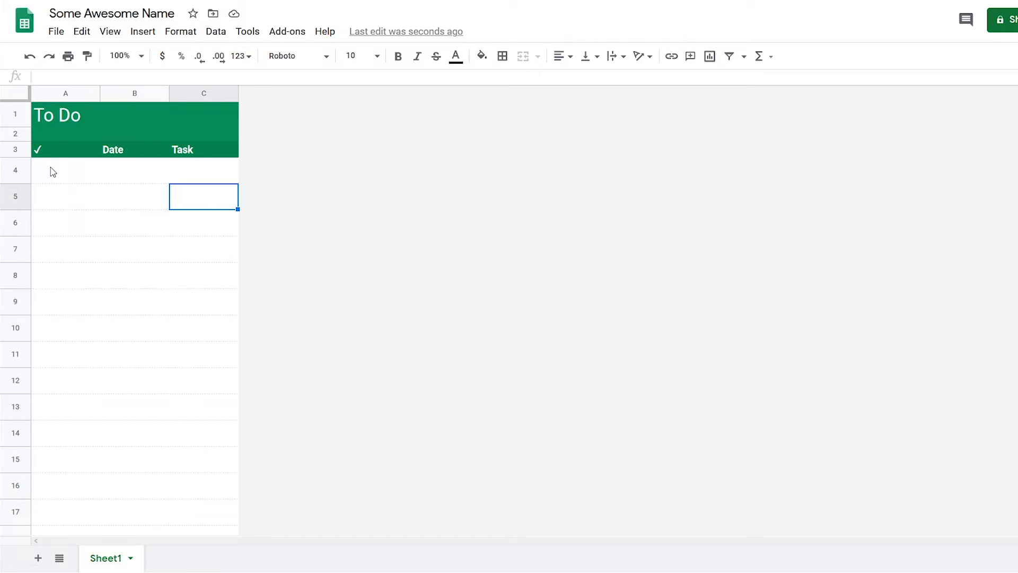
click(65, 170)
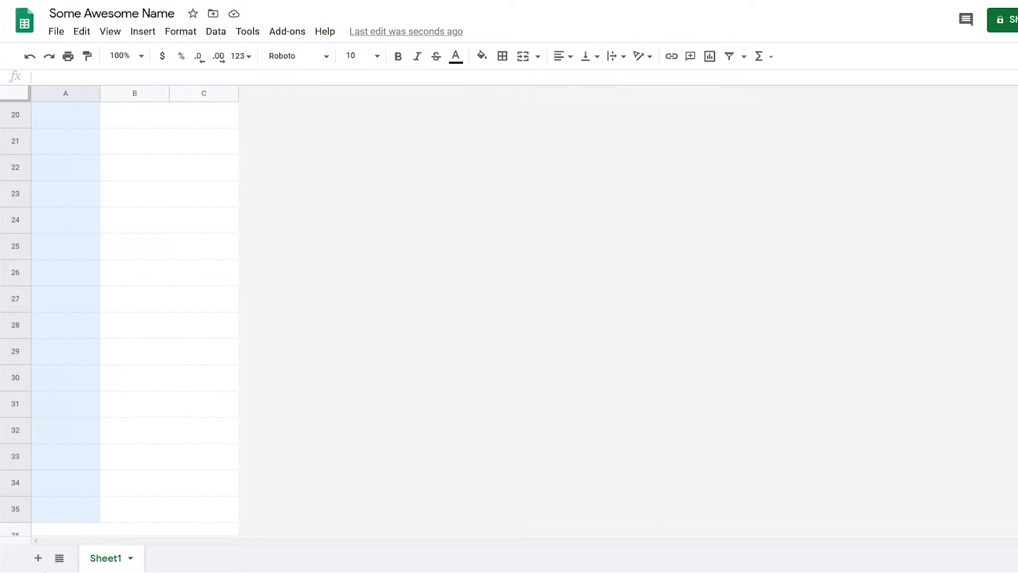
Step: Apply Checkbox data validation to cells A4:A50 under the ✓ header
scroll(up, 3)
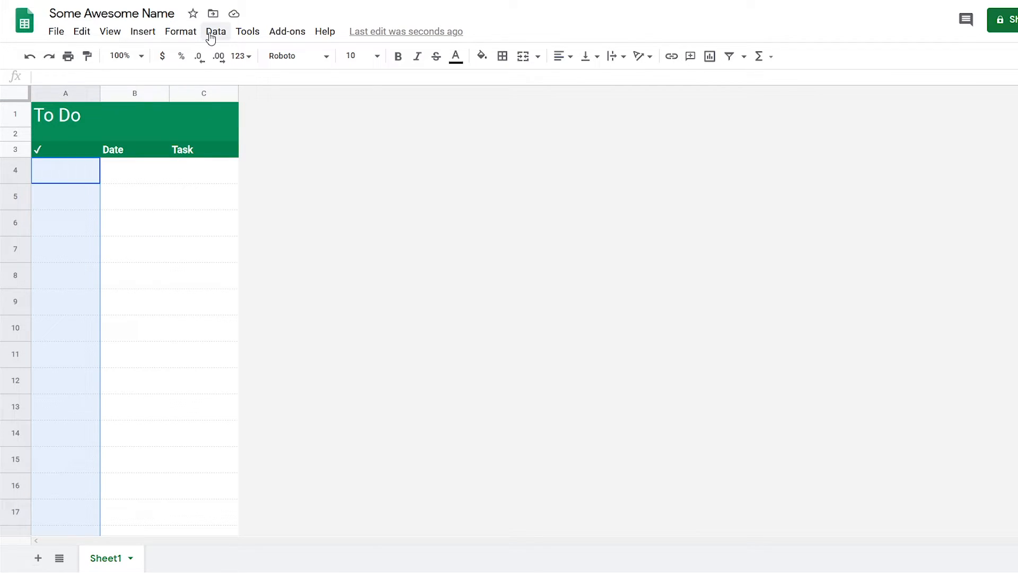
click(216, 32)
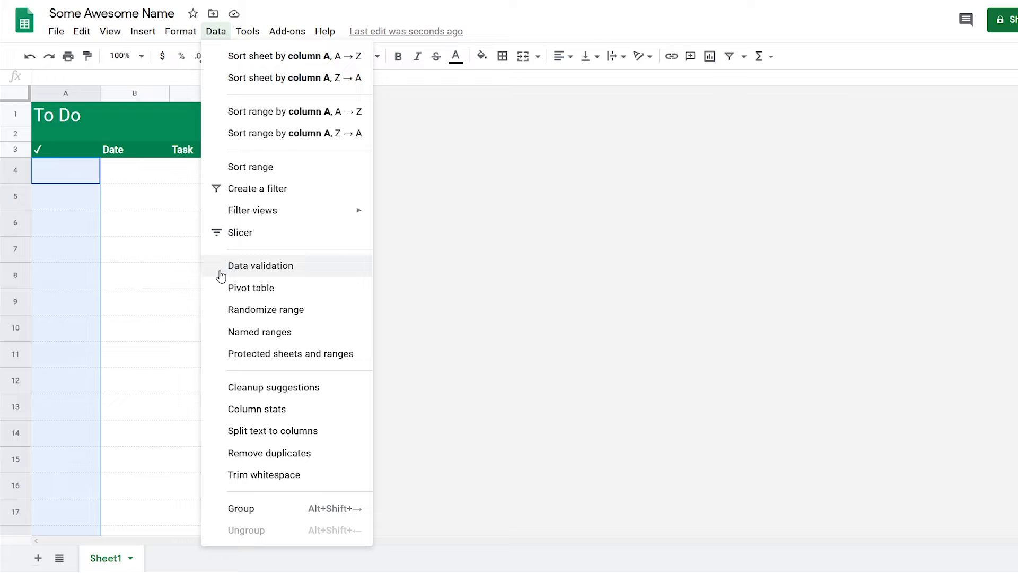
click(259, 265)
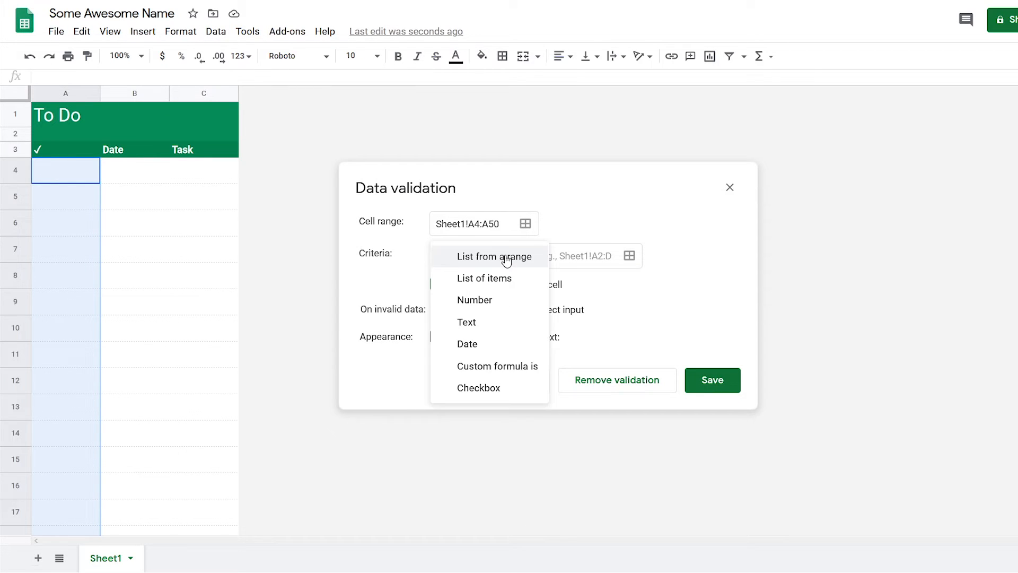
click(477, 388)
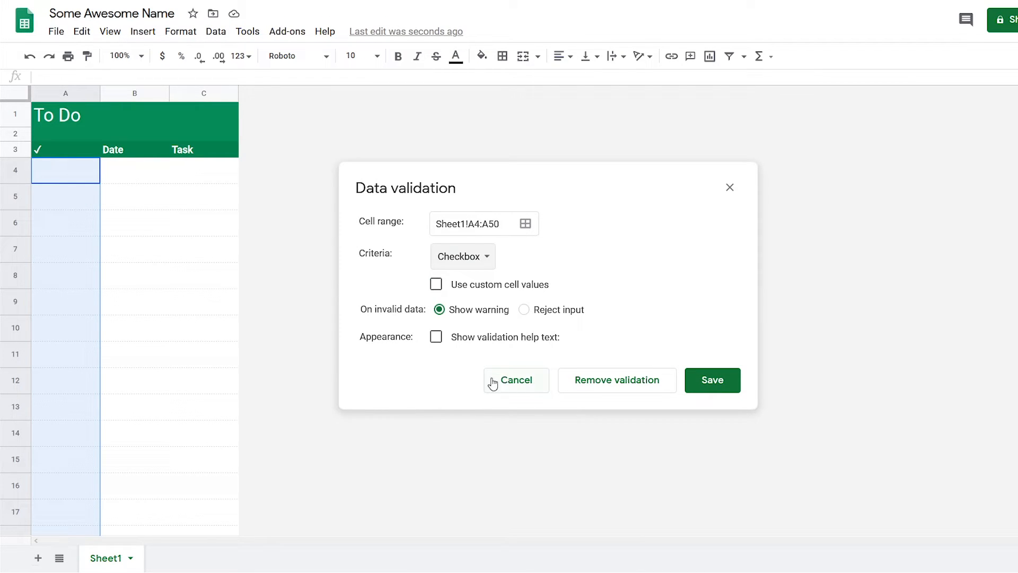
click(712, 380)
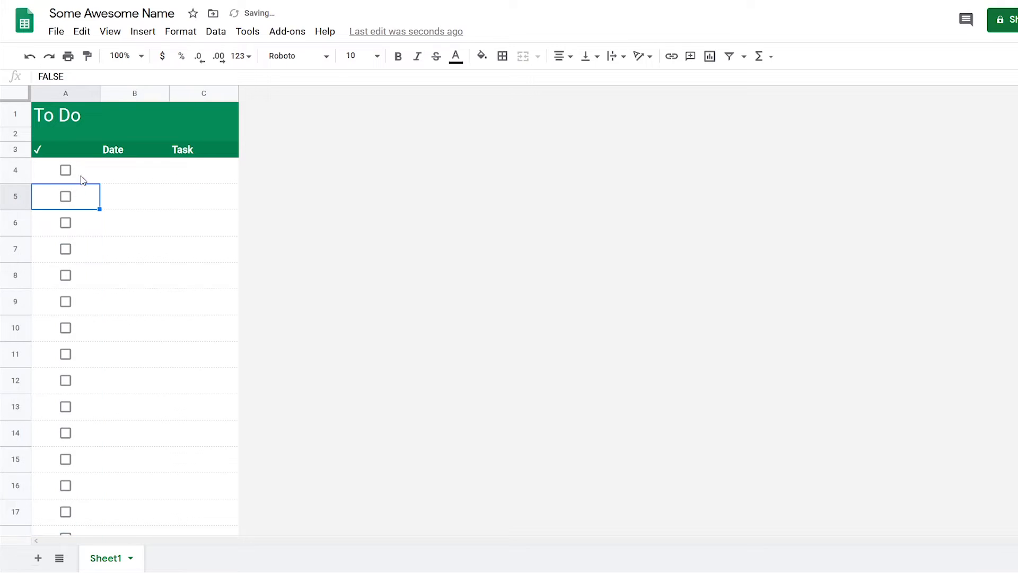
click(65, 150)
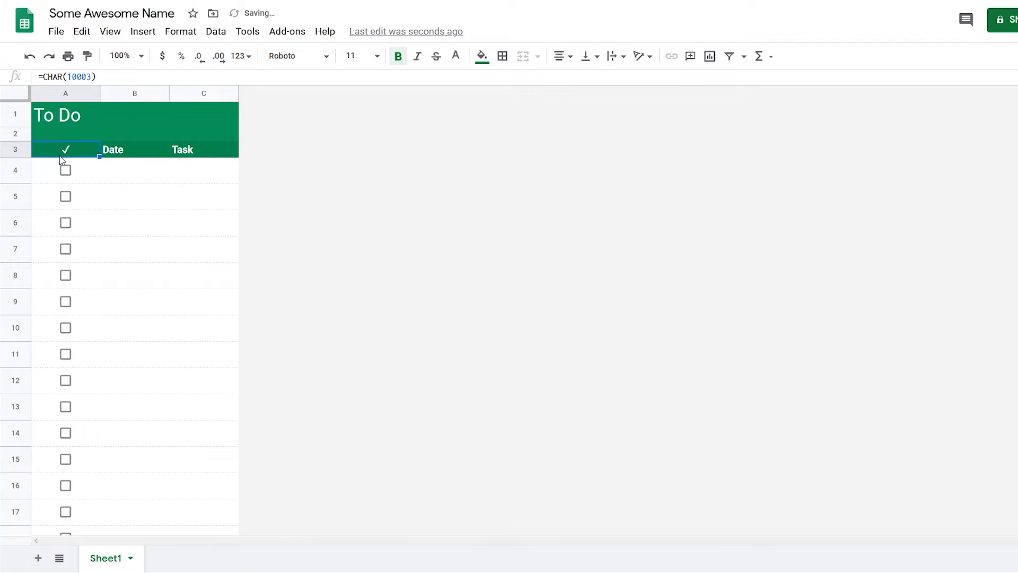
Step: Centre the Date header and drag column C wider for the Task column
click(134, 150)
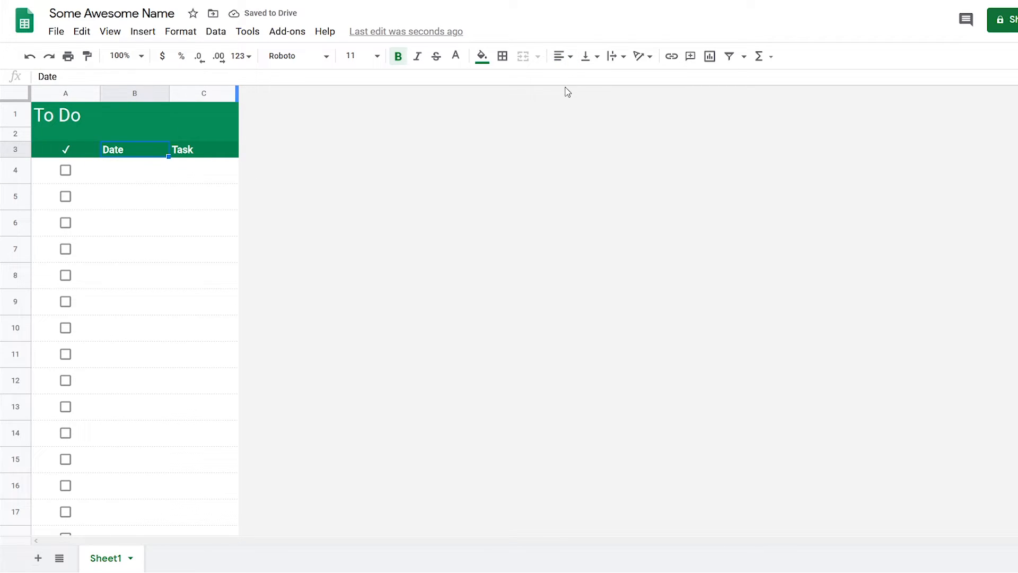
click(135, 149)
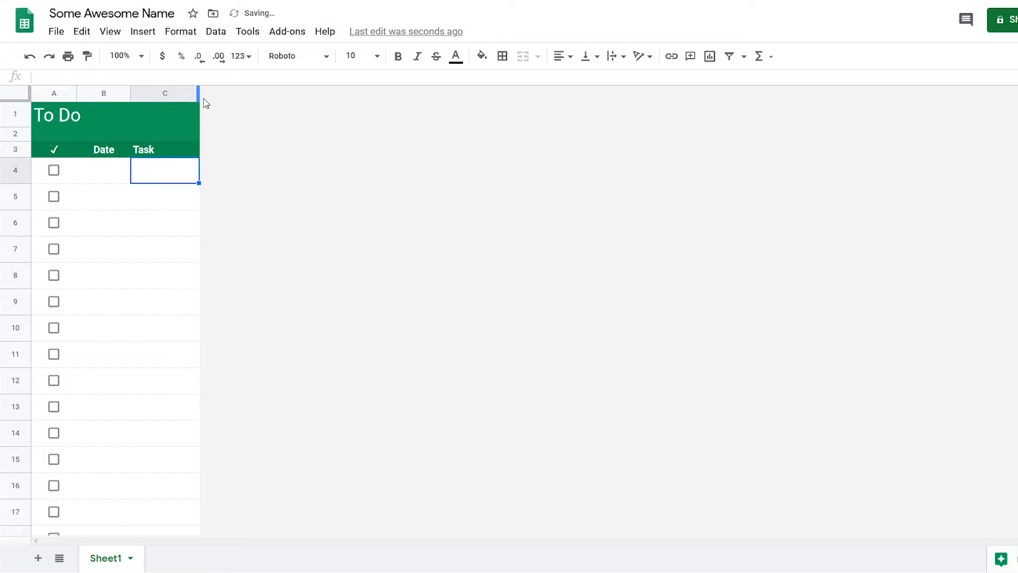
drag(200, 93, 303, 94)
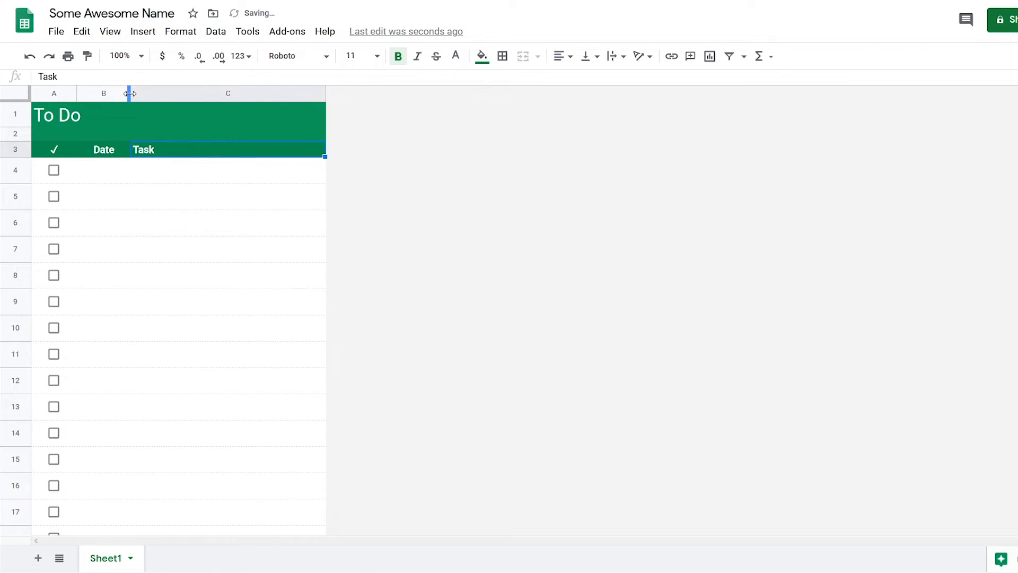
click(230, 196)
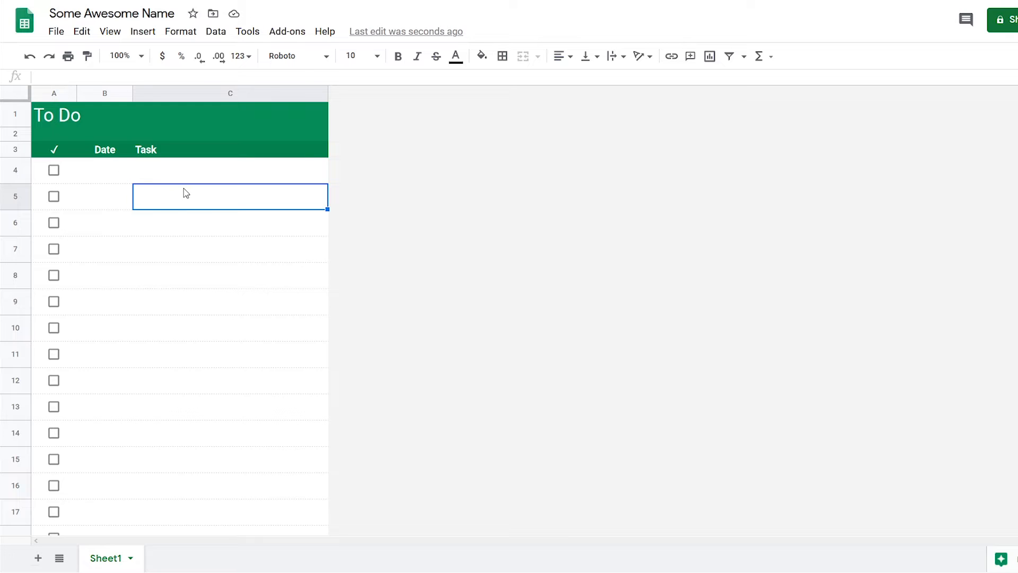
mouse_move(148, 219)
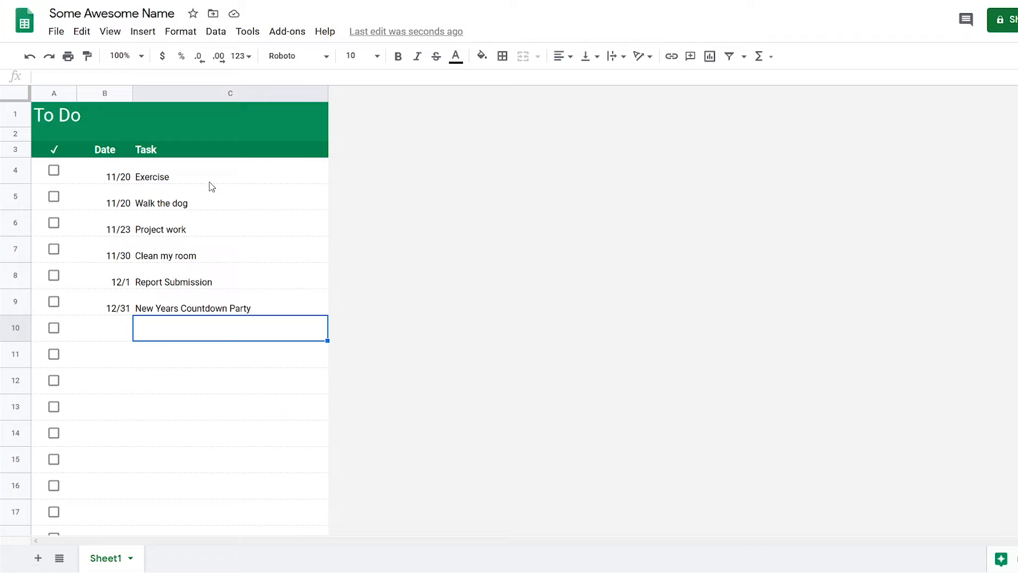
mouse_move(158, 197)
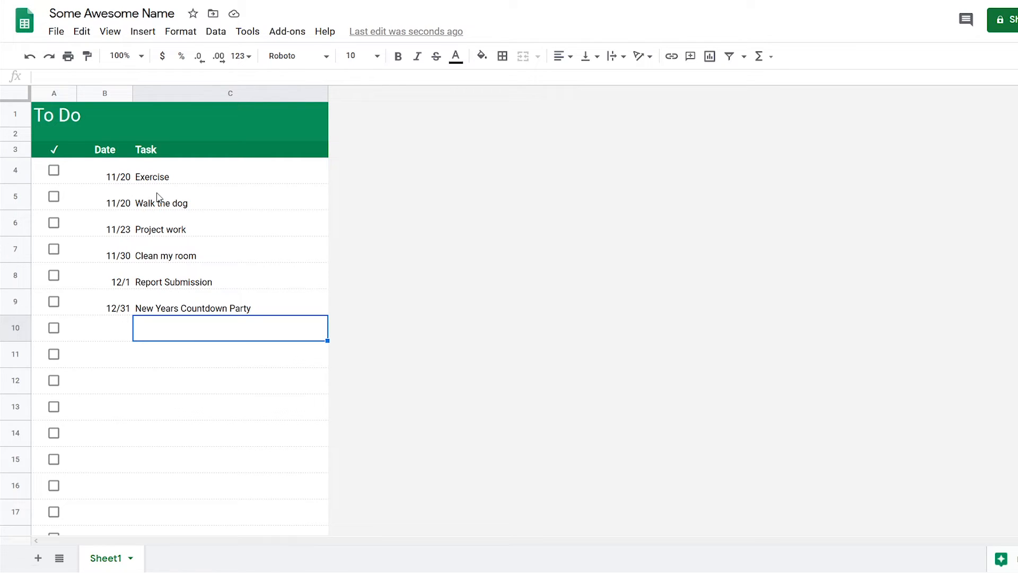
mouse_move(141, 190)
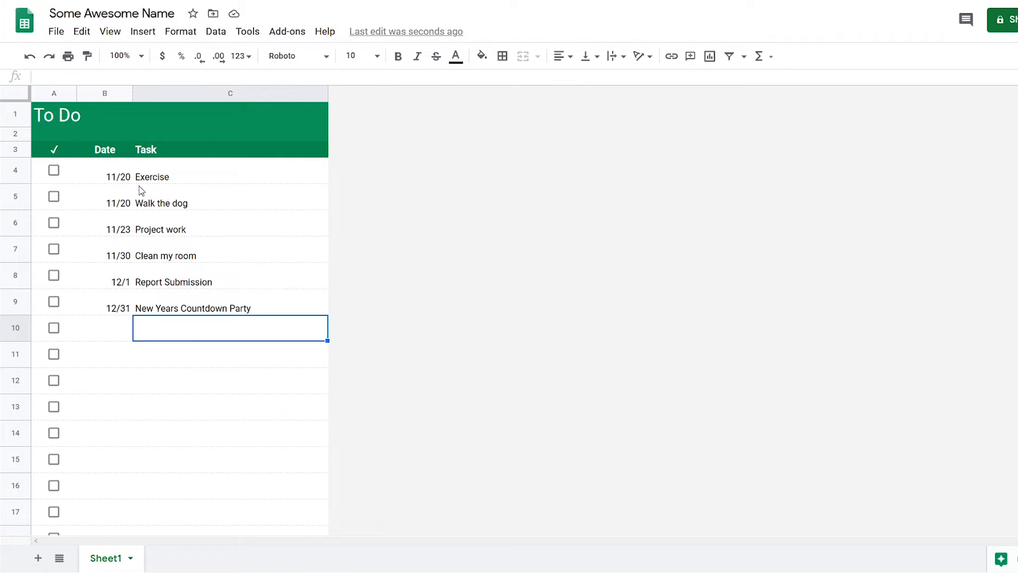
Step: Select the Date column to enter the six dated tasks from 11/20 Exercise onward
click(105, 170)
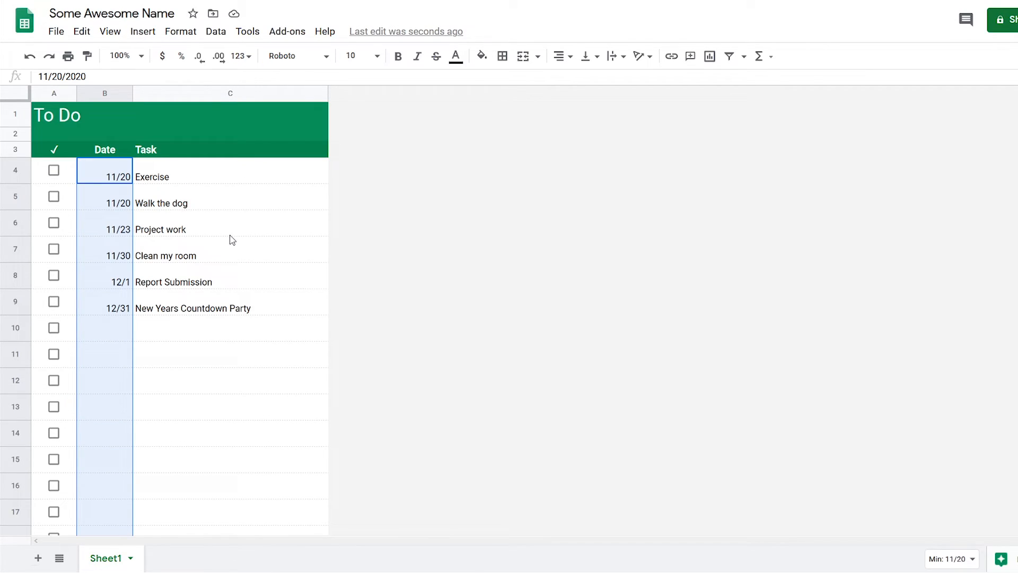
Step: Center the Date column horizontally and set its vertical alignment to Middle
click(558, 56)
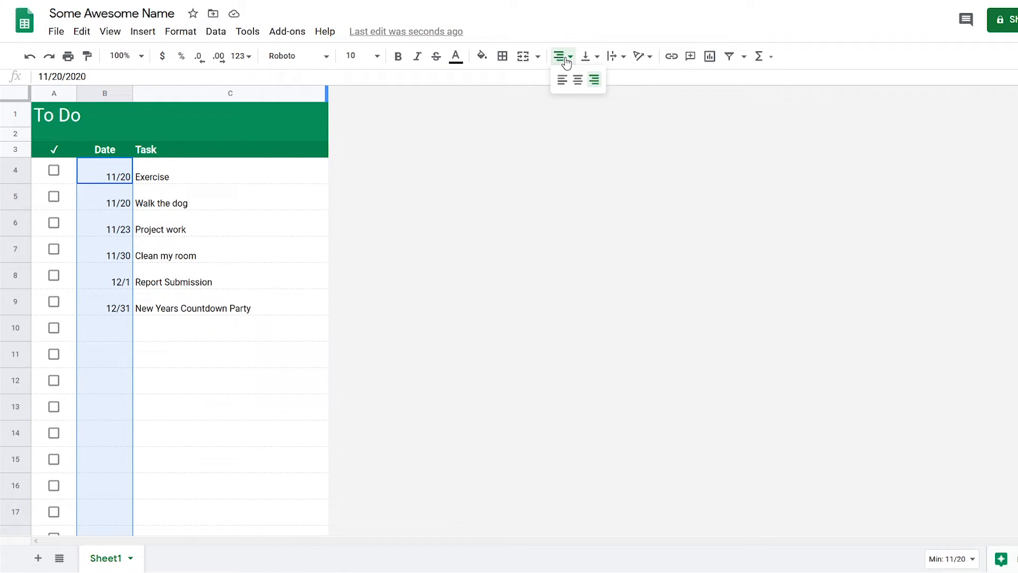
click(578, 79)
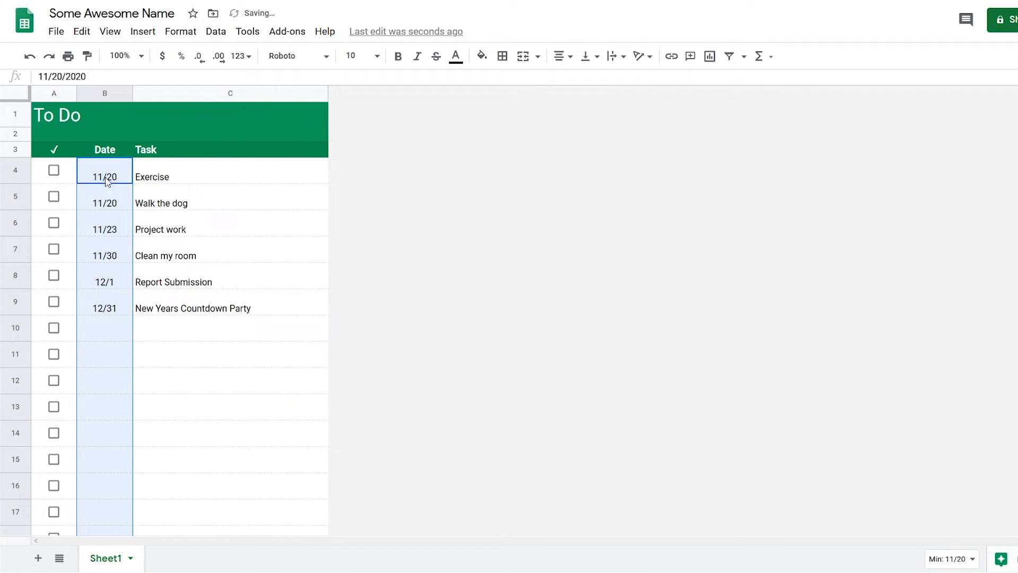
mouse_move(586, 56)
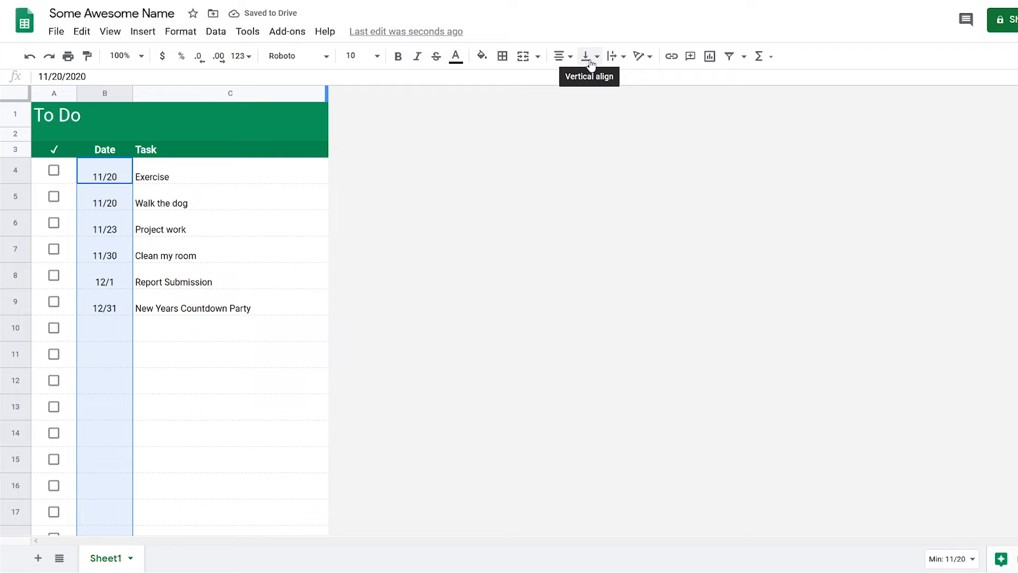
click(585, 56)
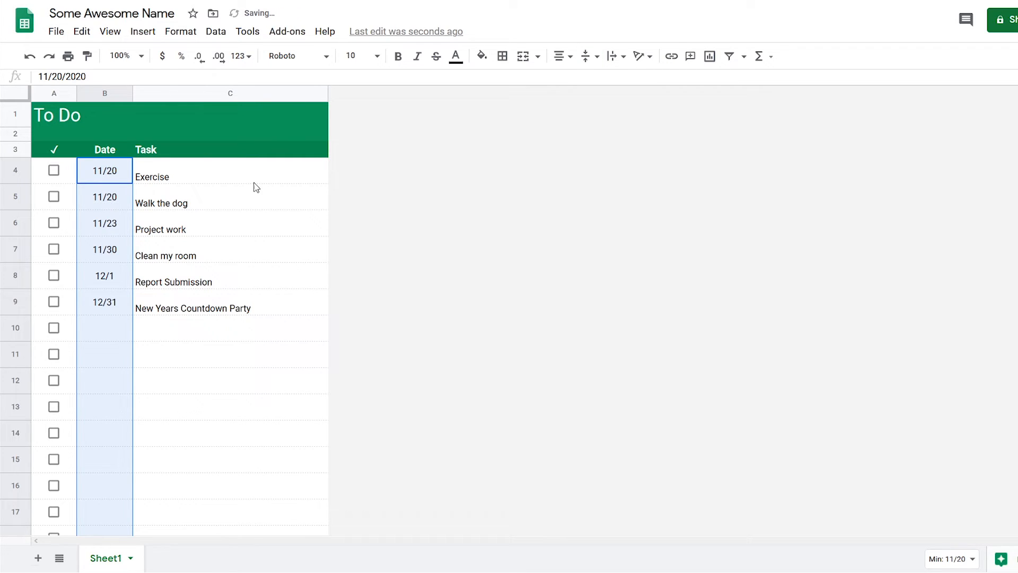
Step: Set the whole Task column's vertical alignment to Middle
click(230, 170)
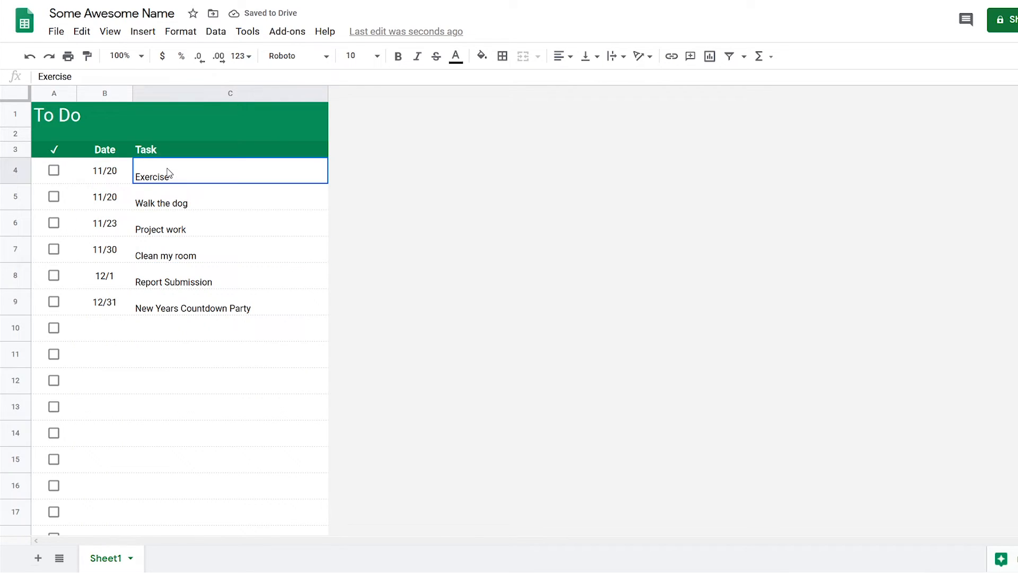
click(229, 92)
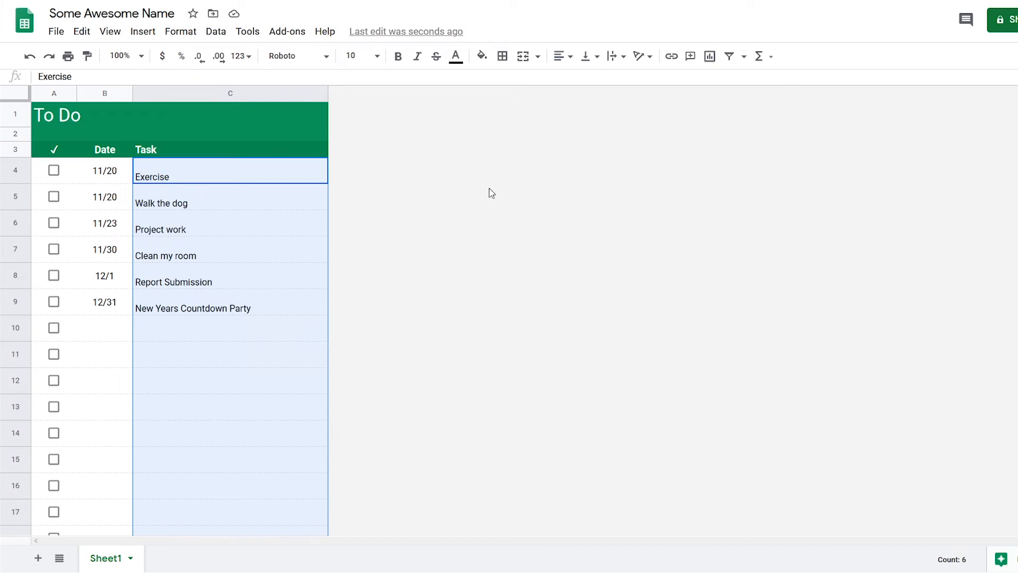
click(587, 56)
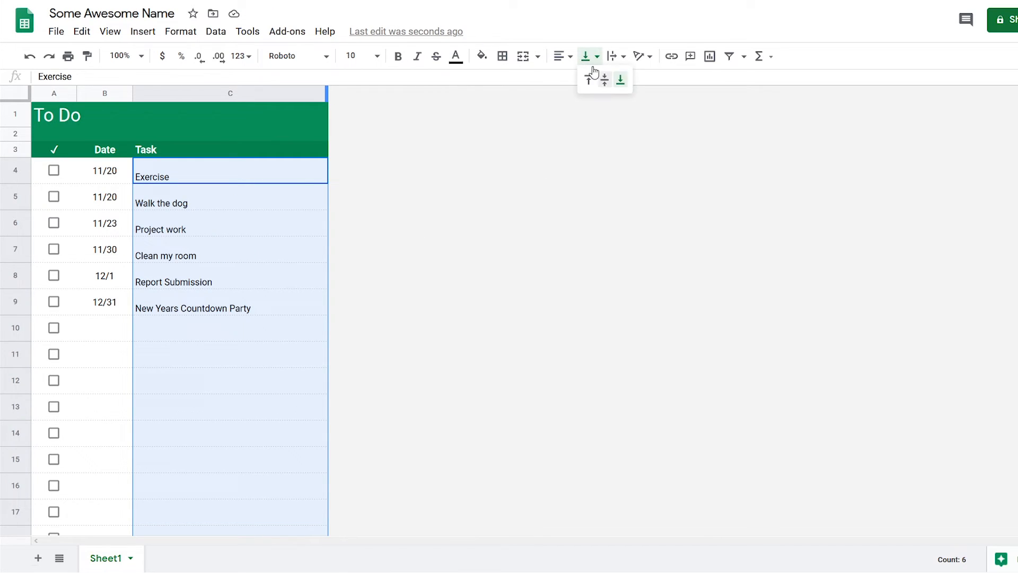
click(604, 79)
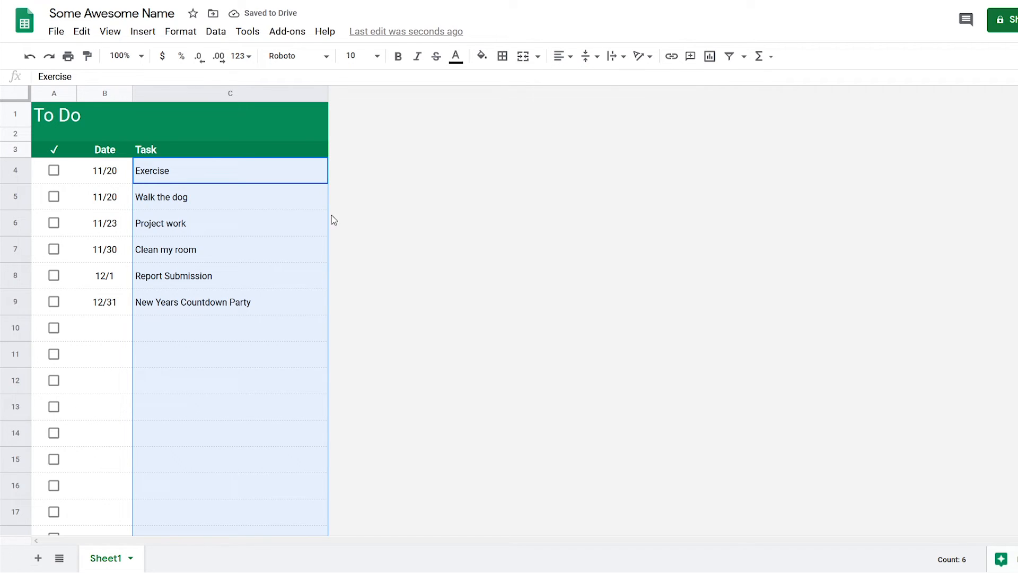
click(229, 222)
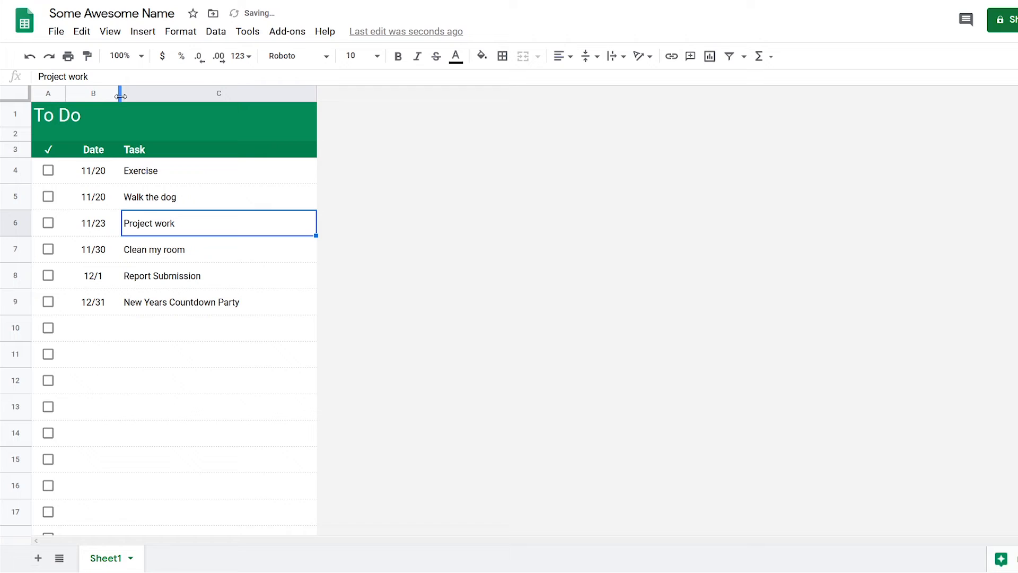
Step: Narrow the checkbox and Date columns so the tasks sit closer to the dates
drag(24, 95, 23, 138)
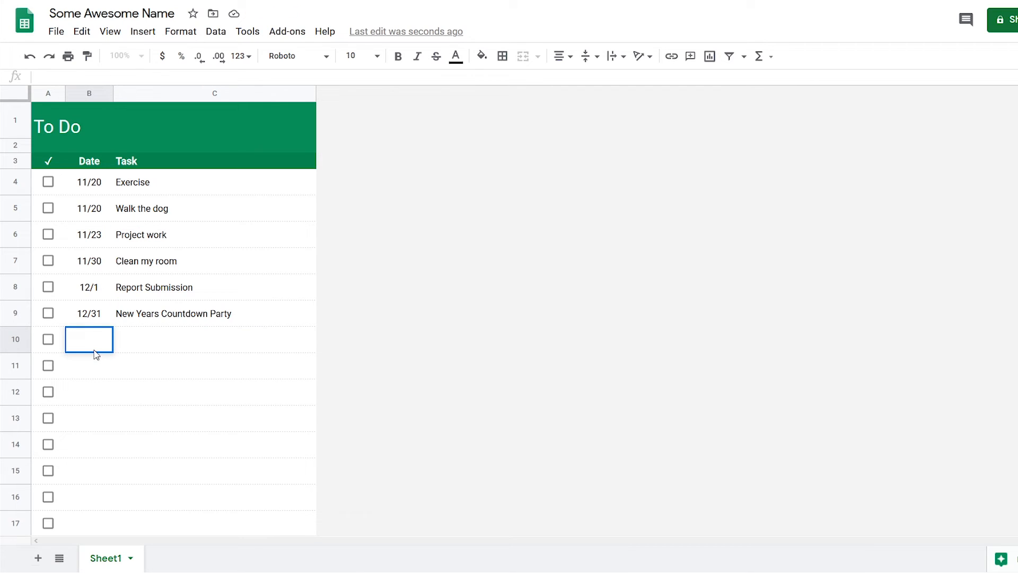
Step: Add a 12/12 task 'Take the dog to the vet' in row 10, ticking and unticking its checkbox
text(12/12)
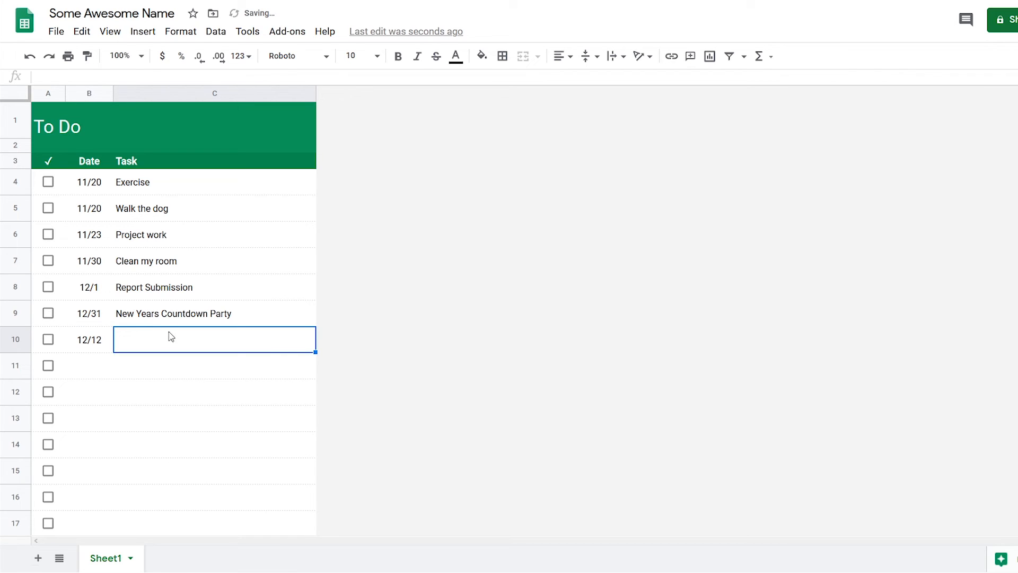
text(Take the dog t)
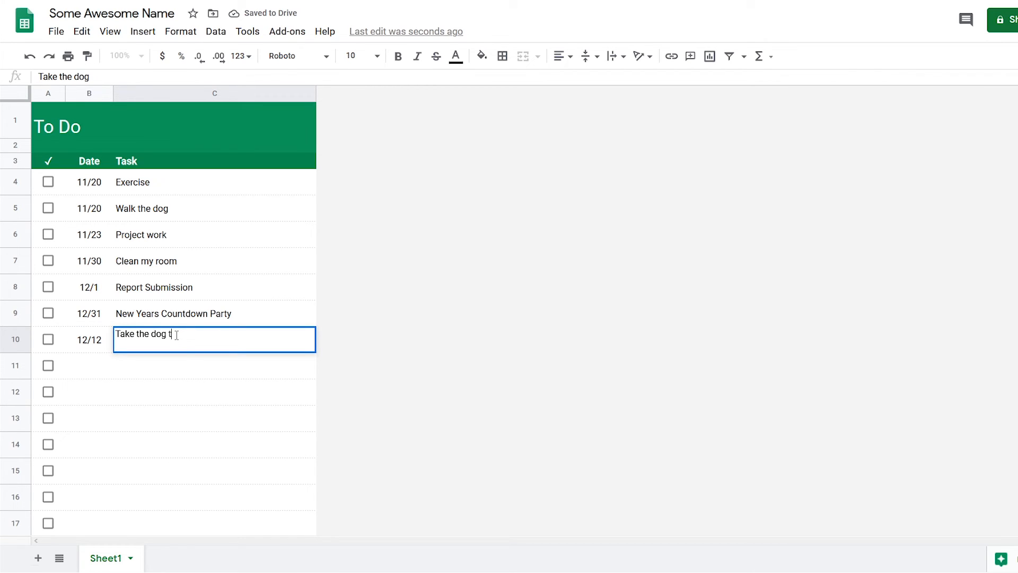
text(o the vet, yes.)
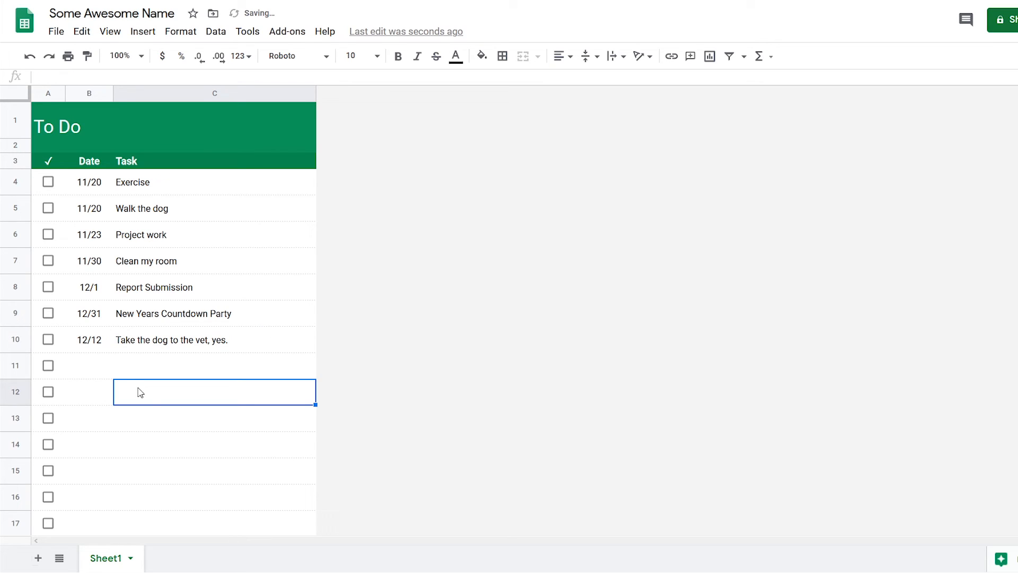
click(47, 339)
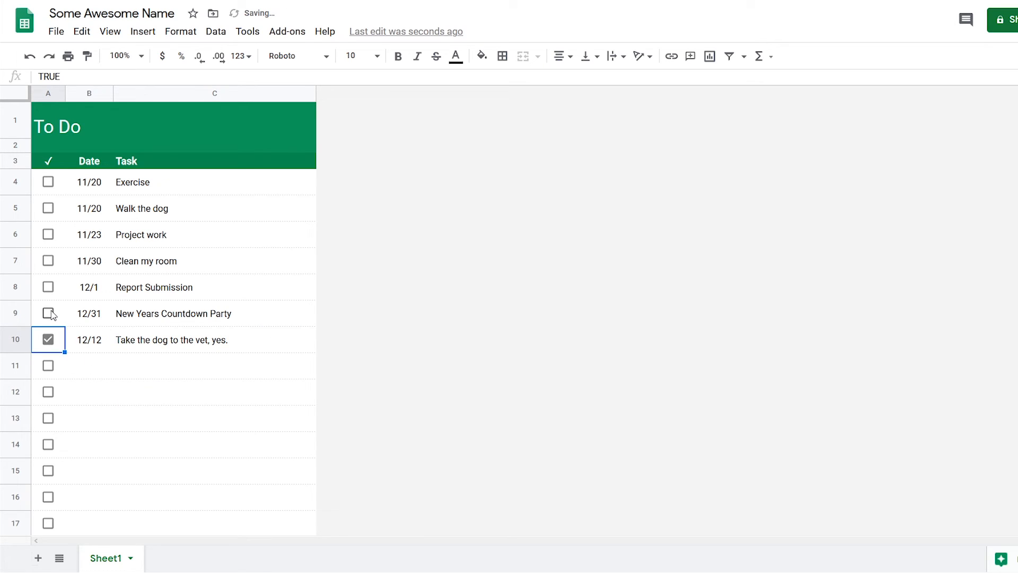
click(47, 313)
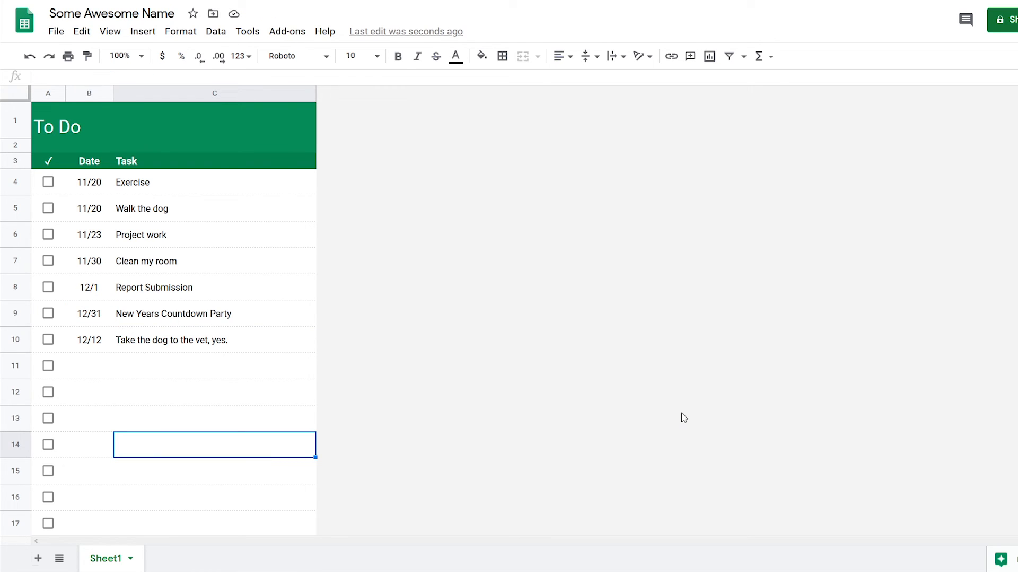
Step: Freeze the header rows up to row 3 so they stay fixed above the task list
scroll(down, 3)
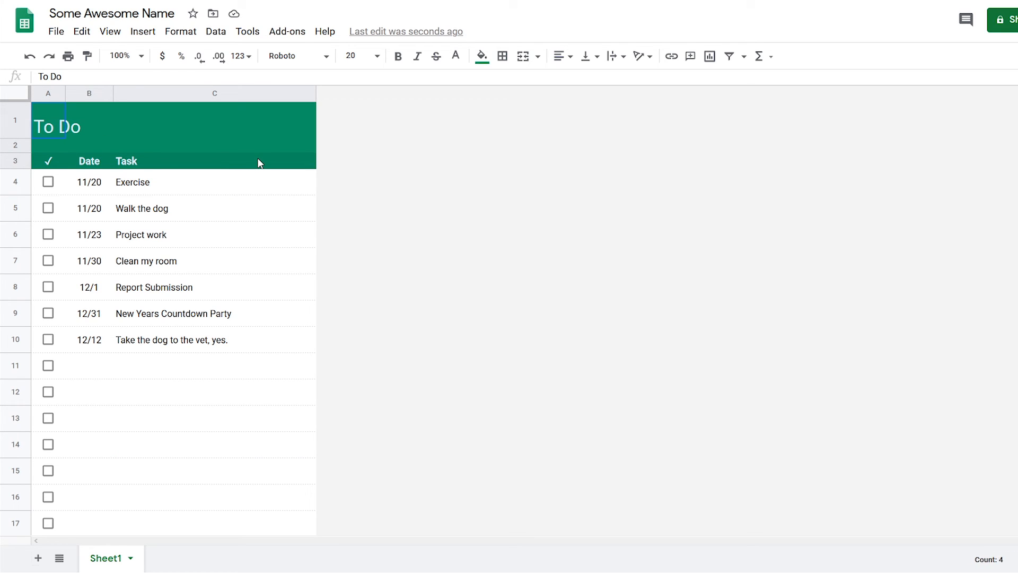
click(214, 286)
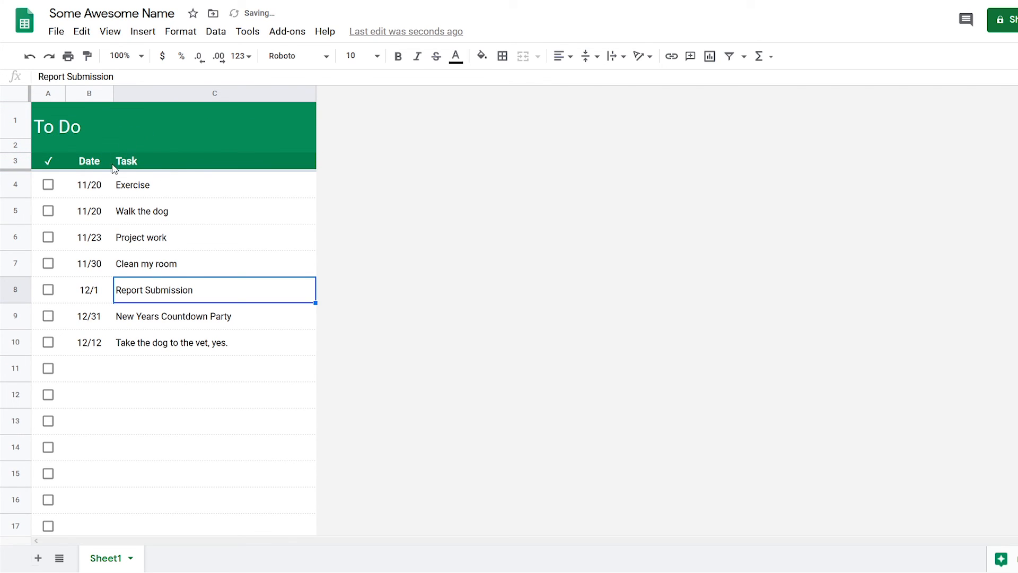
click(47, 119)
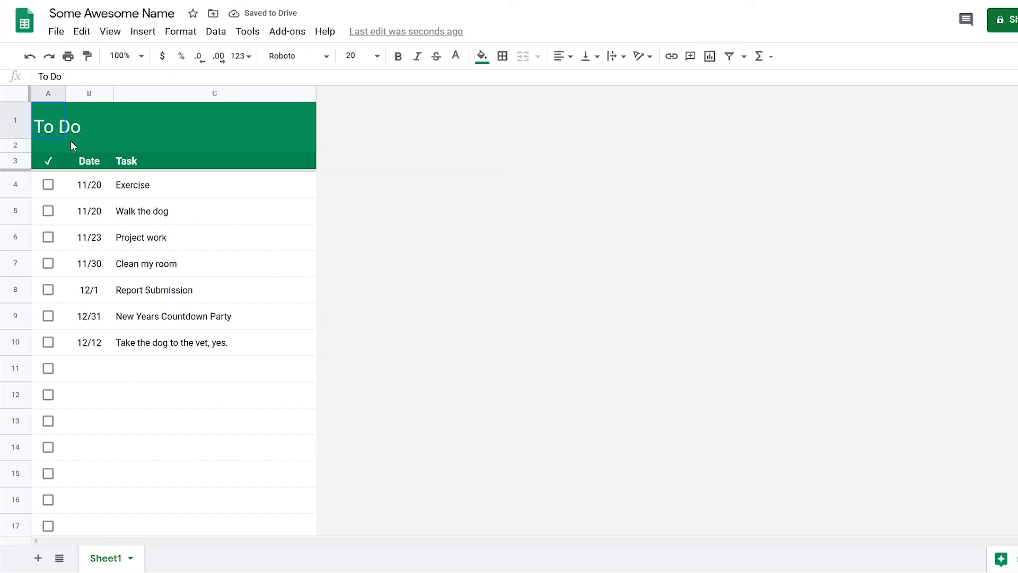
click(47, 339)
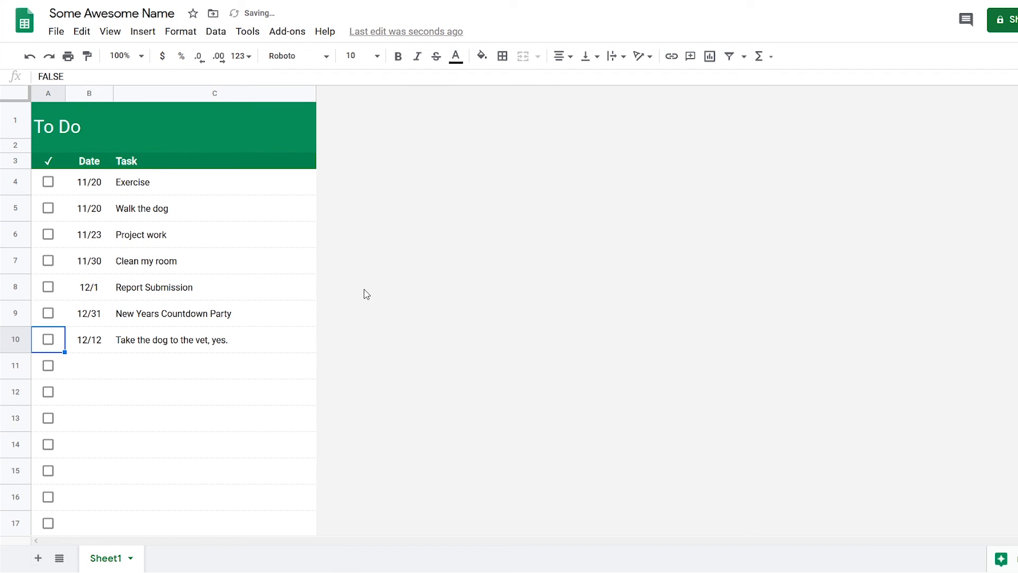
mouse_move(345, 300)
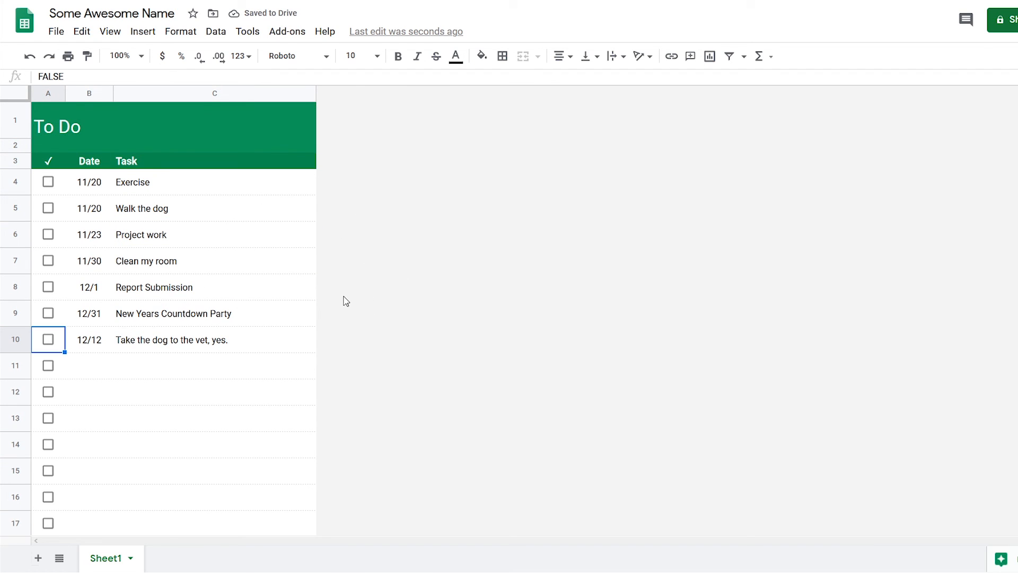
mouse_move(119, 221)
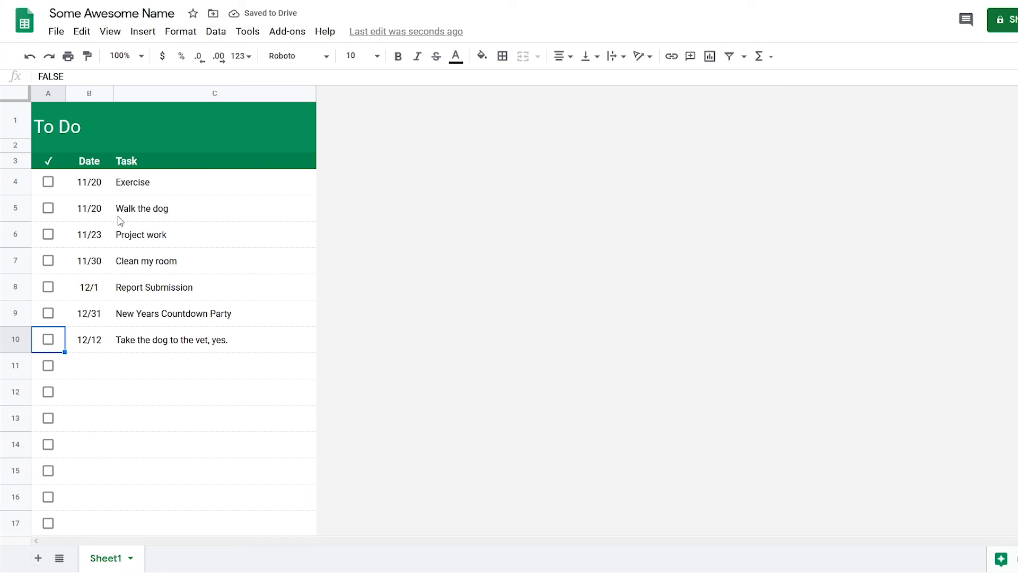
mouse_move(323, 310)
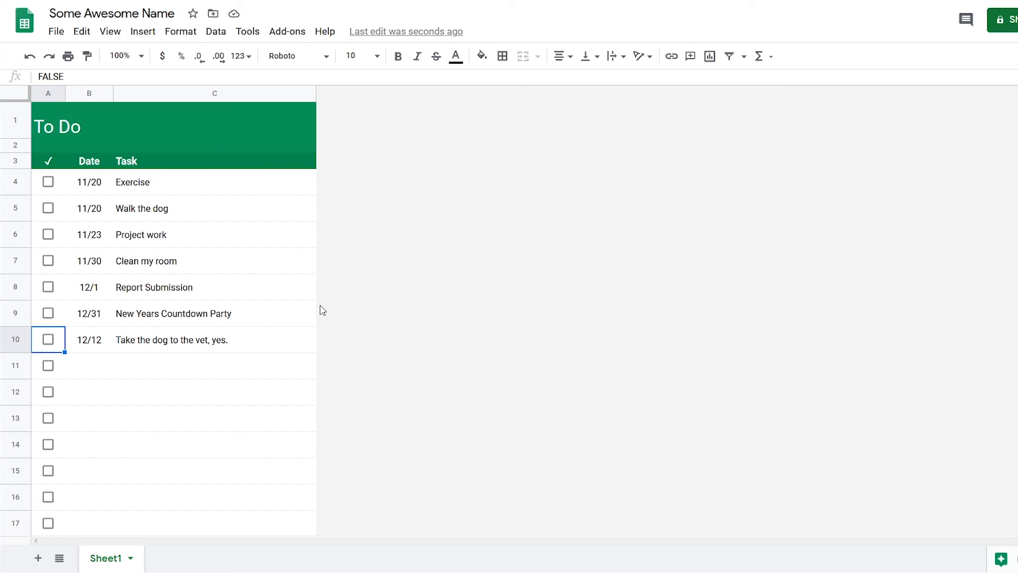
mouse_move(279, 330)
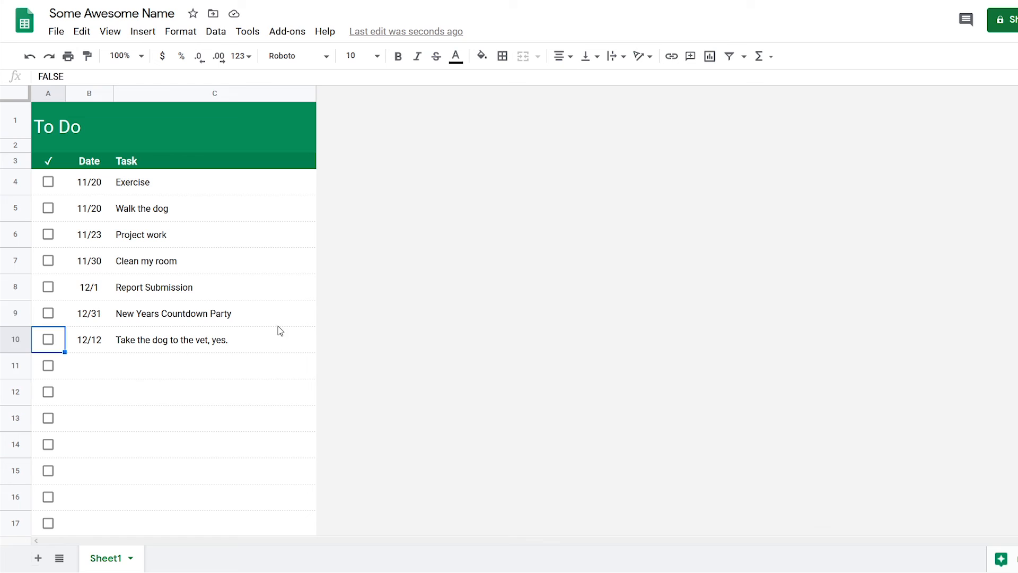
click(214, 365)
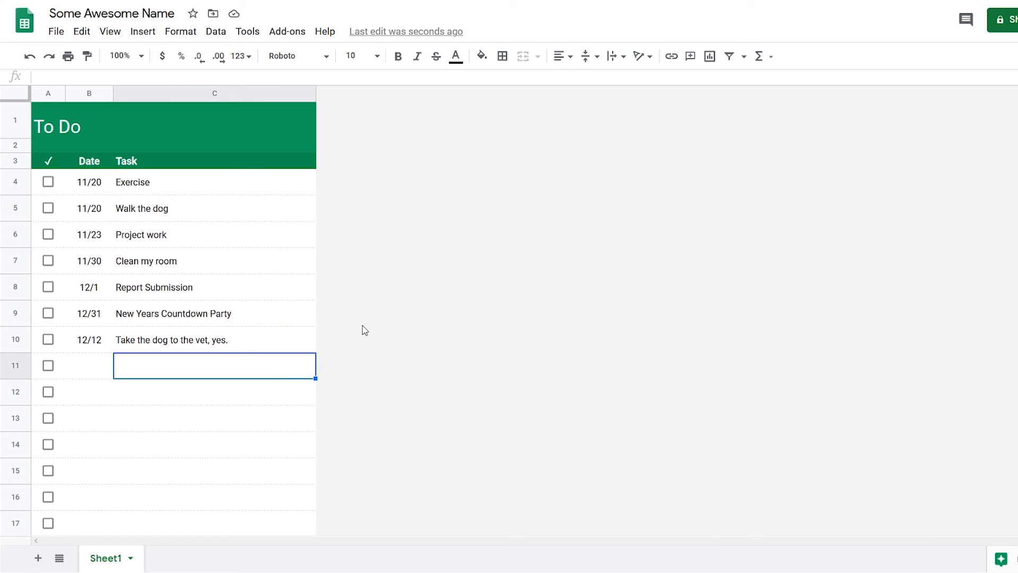